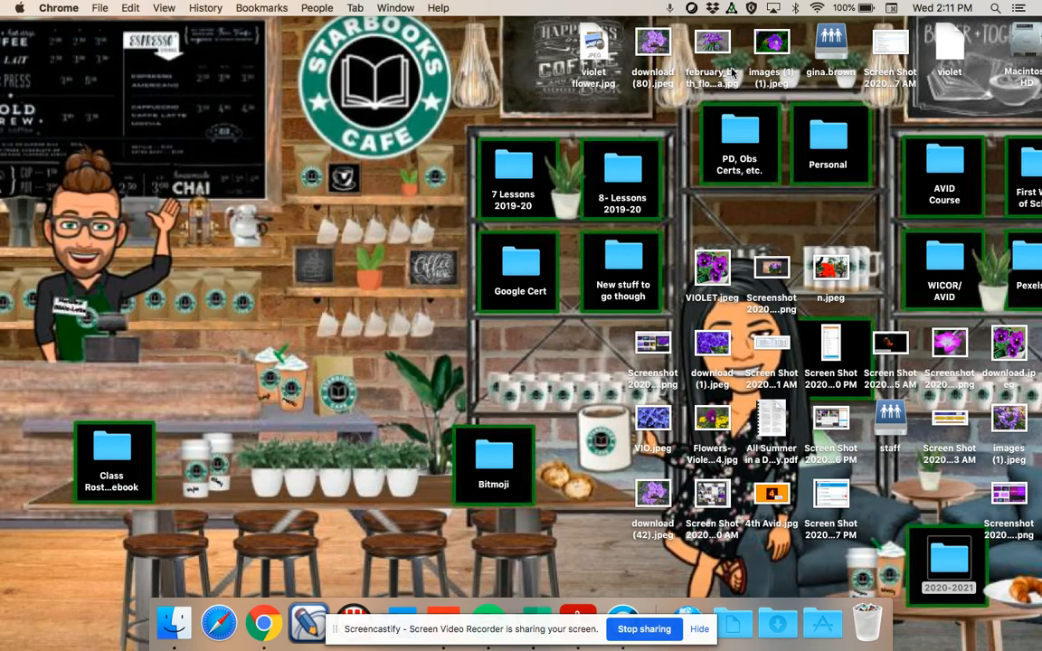
# Step: Open the 'All Summer in a Day' PDF from the desktop in Acrobat Reader
pyautogui.click(771, 420)
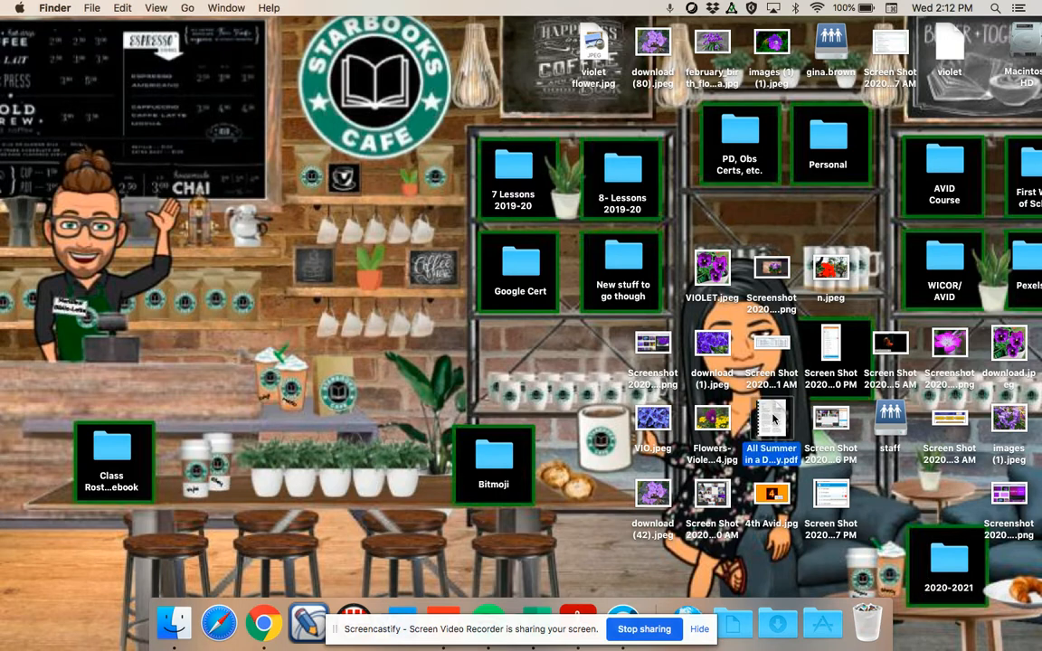
pyautogui.doubleClick(770, 416)
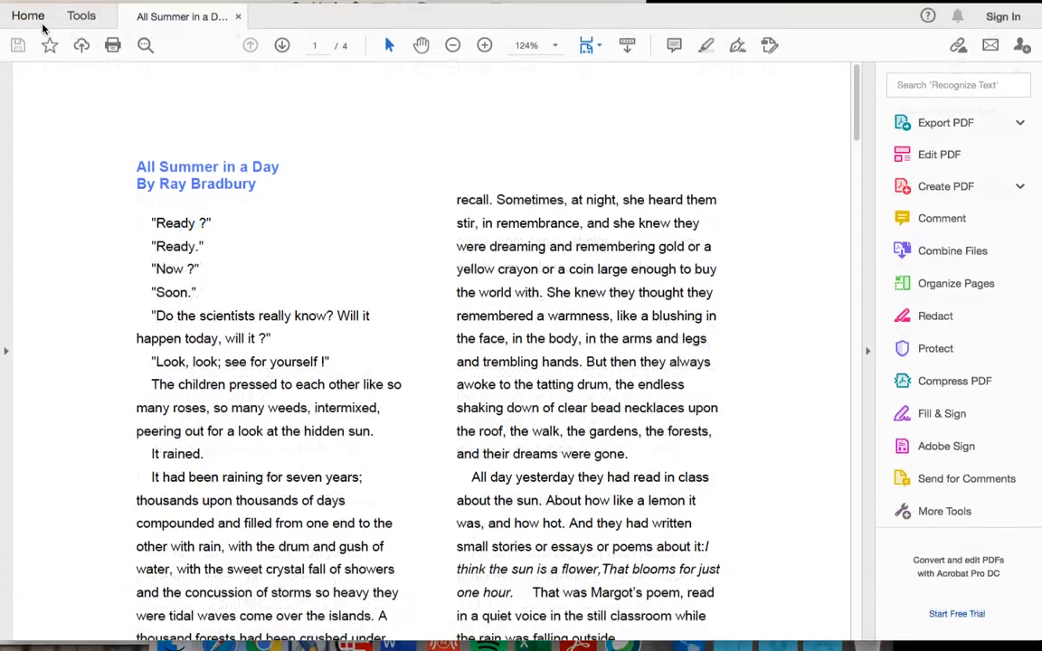
pyautogui.scroll(-3)
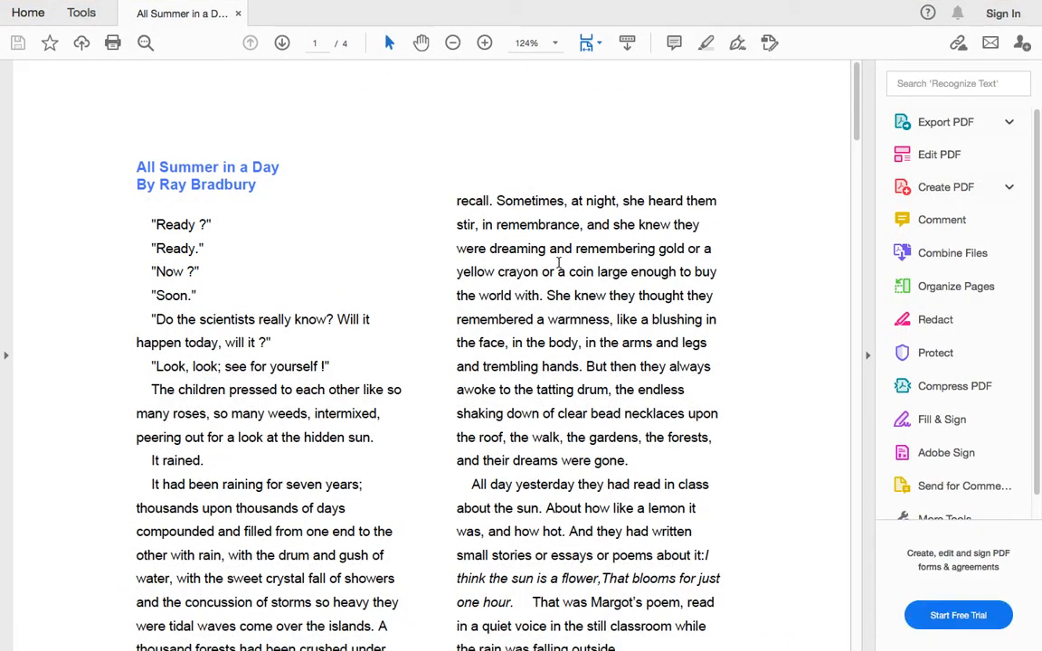
pyautogui.click(49, 43)
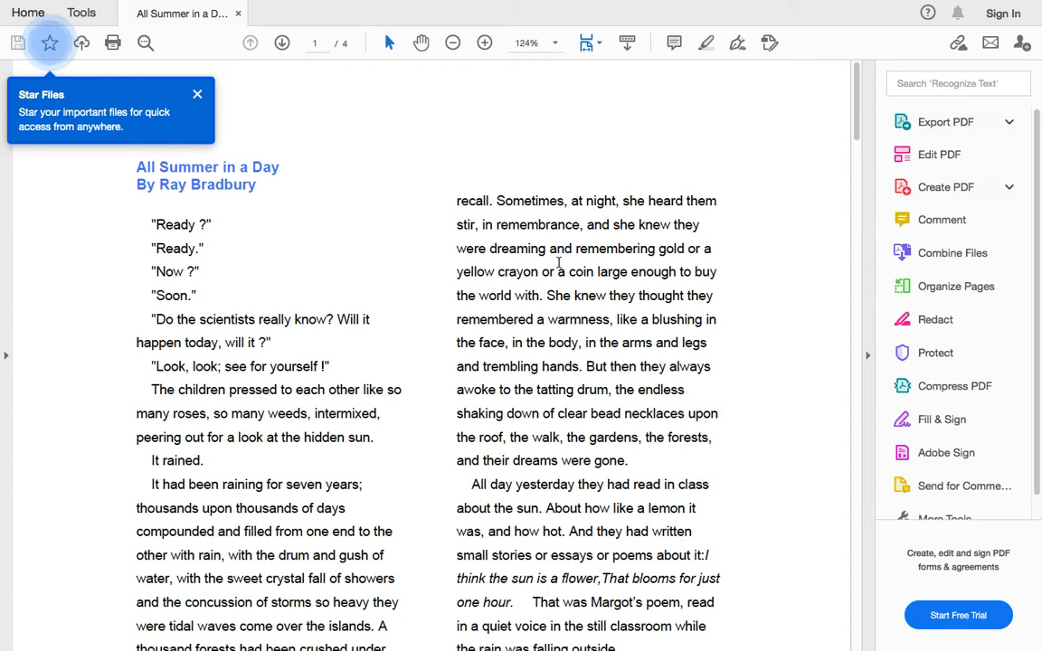
pyautogui.click(49, 43)
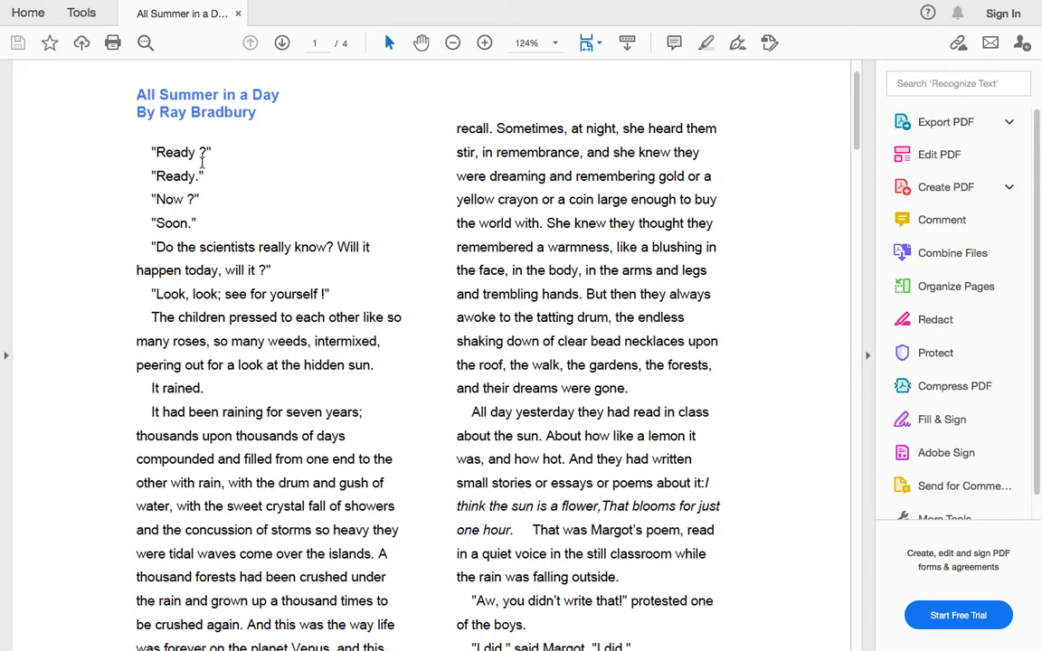
pyautogui.moveTo(138, 94); pyautogui.dragTo(355, 460)
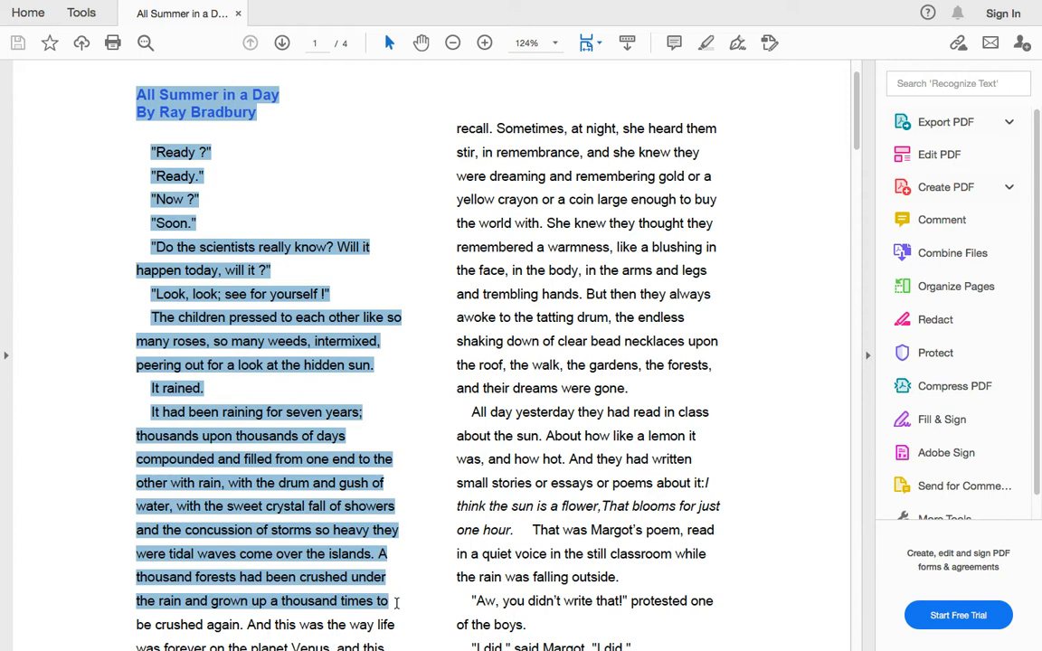
pyautogui.scroll(-3)
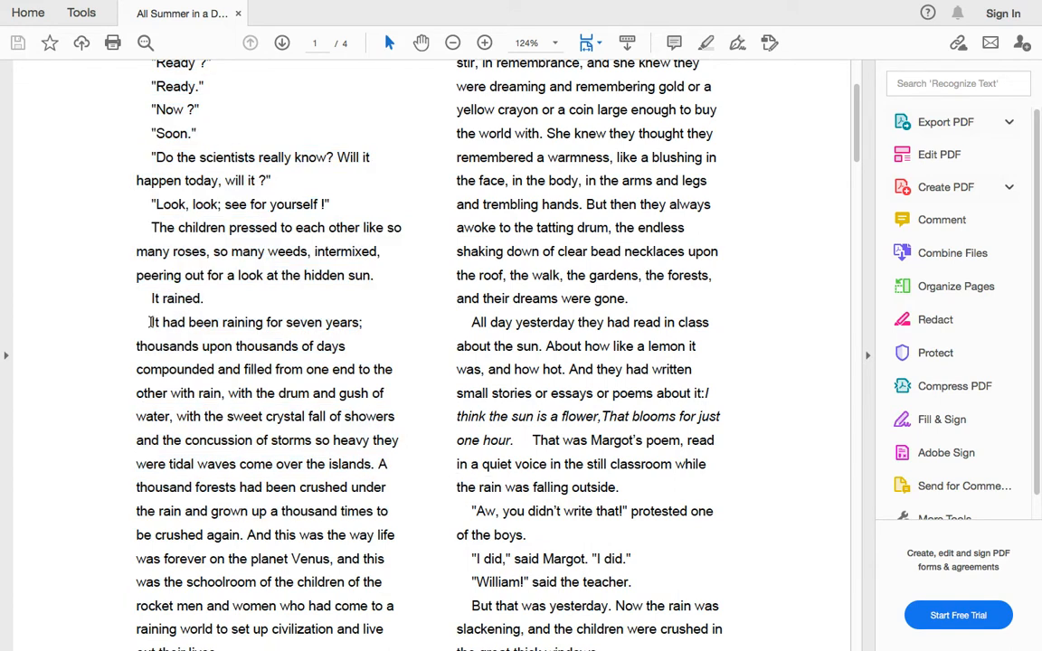
pyautogui.moveTo(151, 322); pyautogui.dragTo(196, 393)
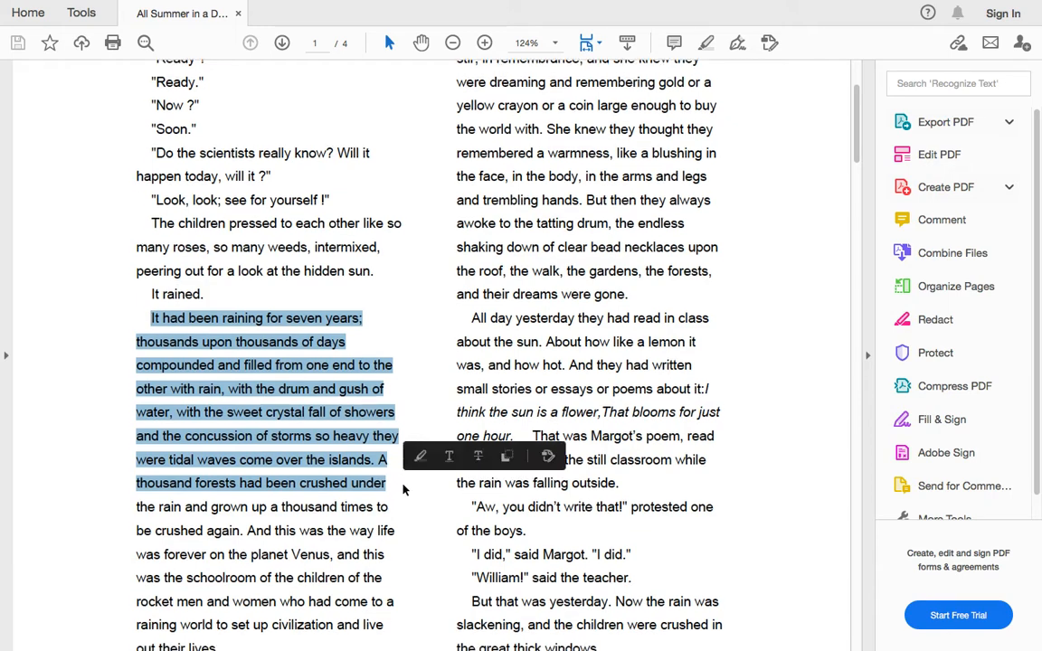
pyautogui.scroll(-3)
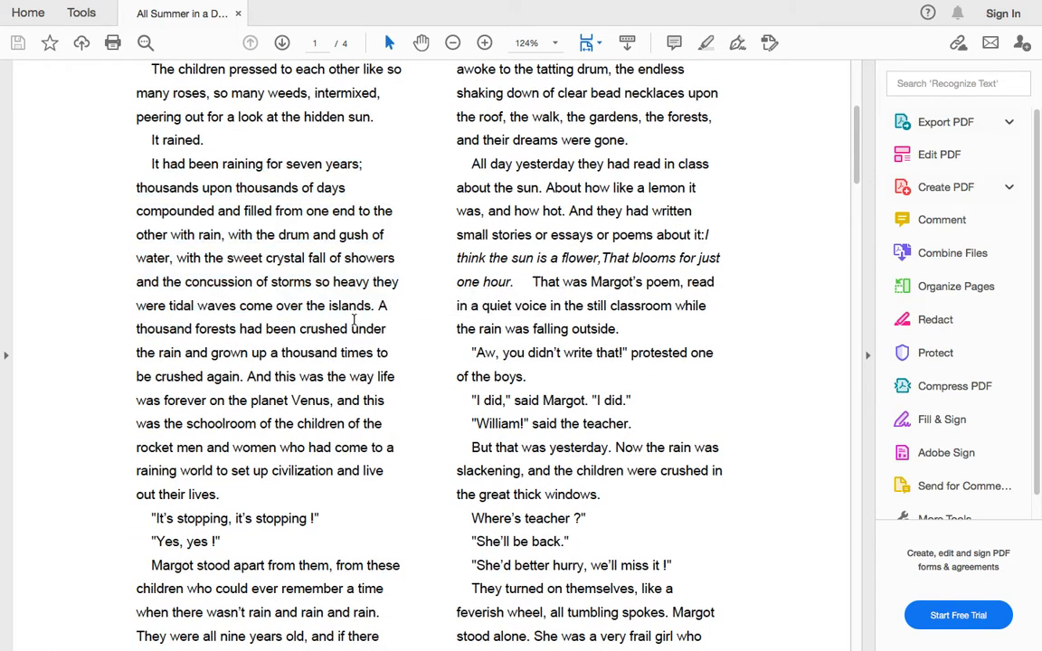
pyautogui.moveTo(329, 306); pyautogui.dragTo(384, 400)
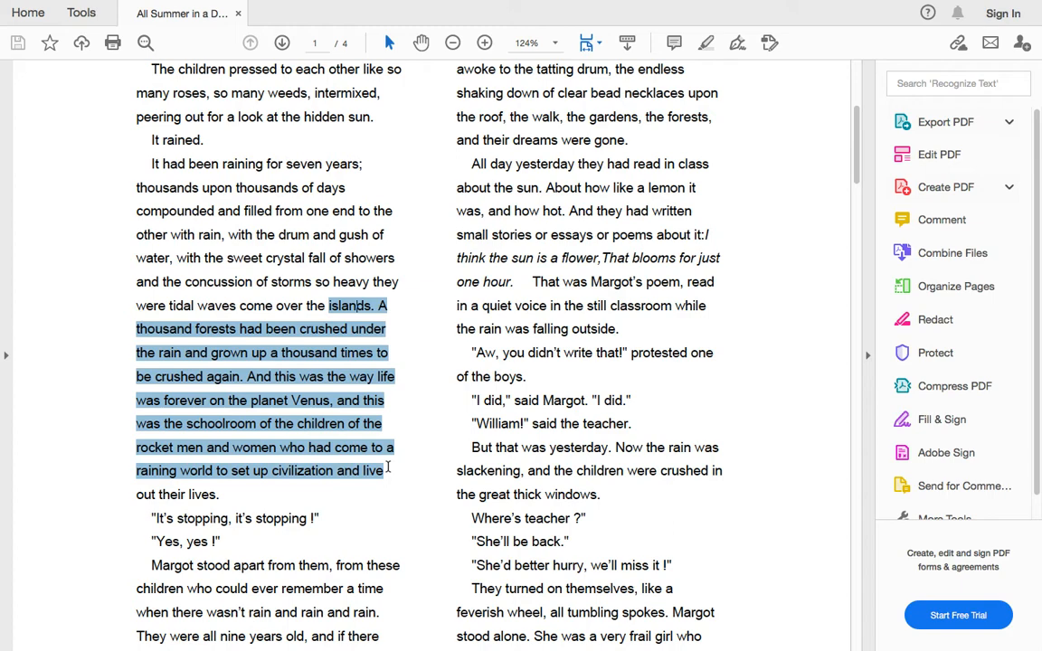
pyautogui.moveTo(384, 485)
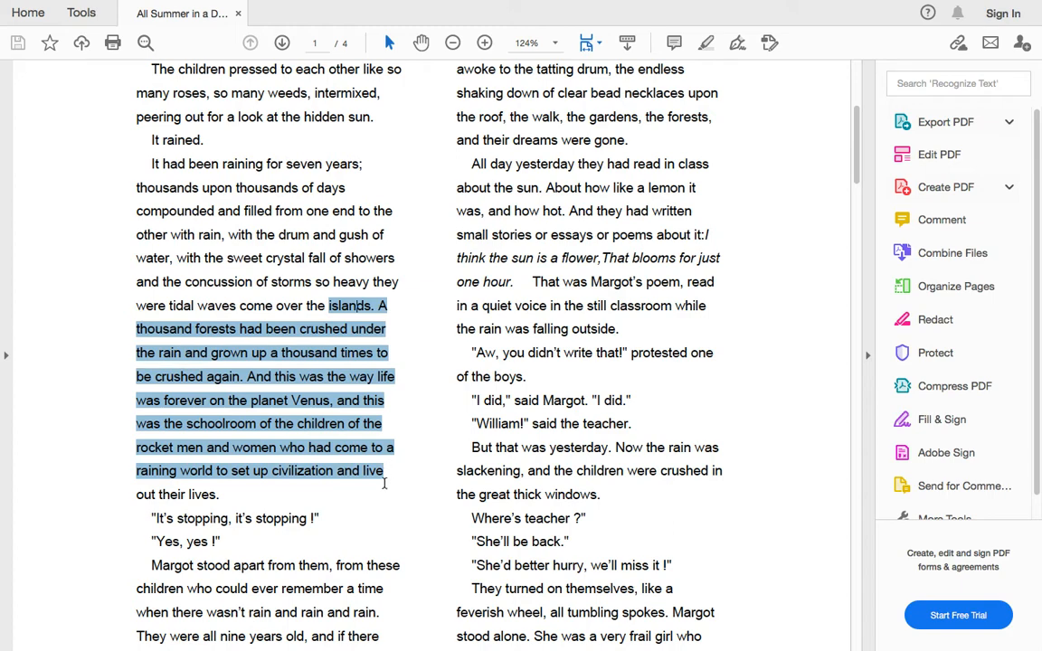
pyautogui.scroll(-3)
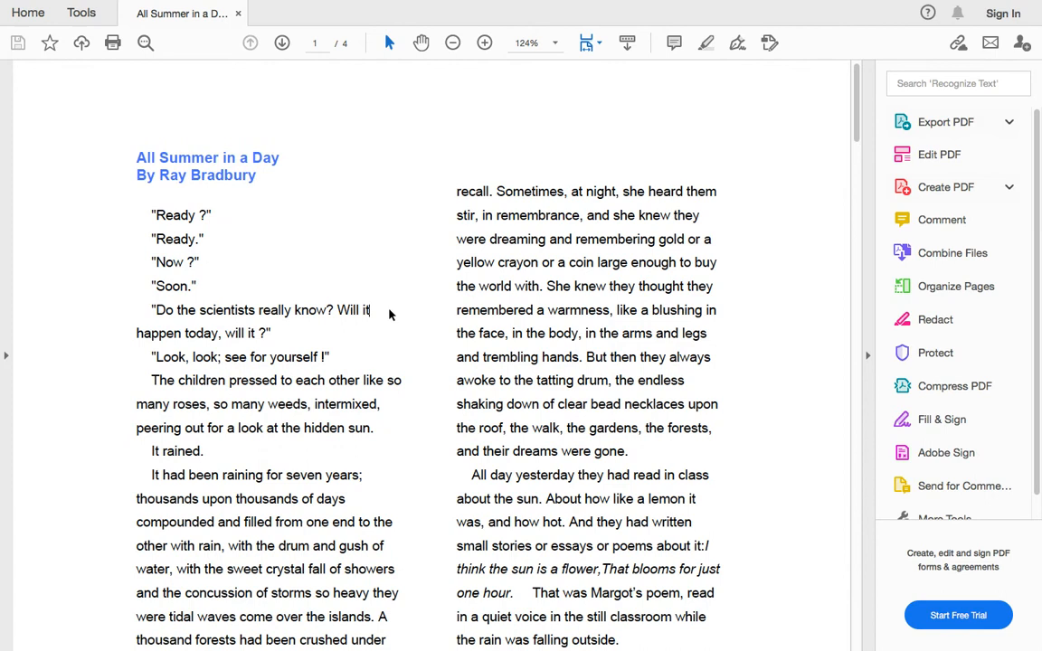
pyautogui.moveTo(456, 192); pyautogui.dragTo(717, 405)
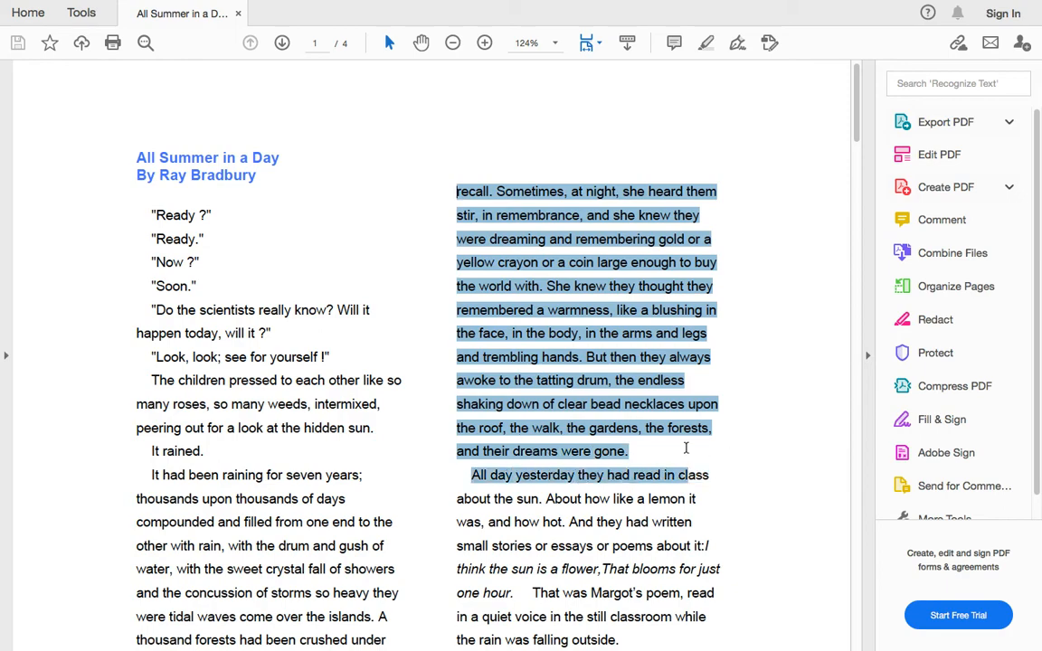
pyautogui.scroll(-3)
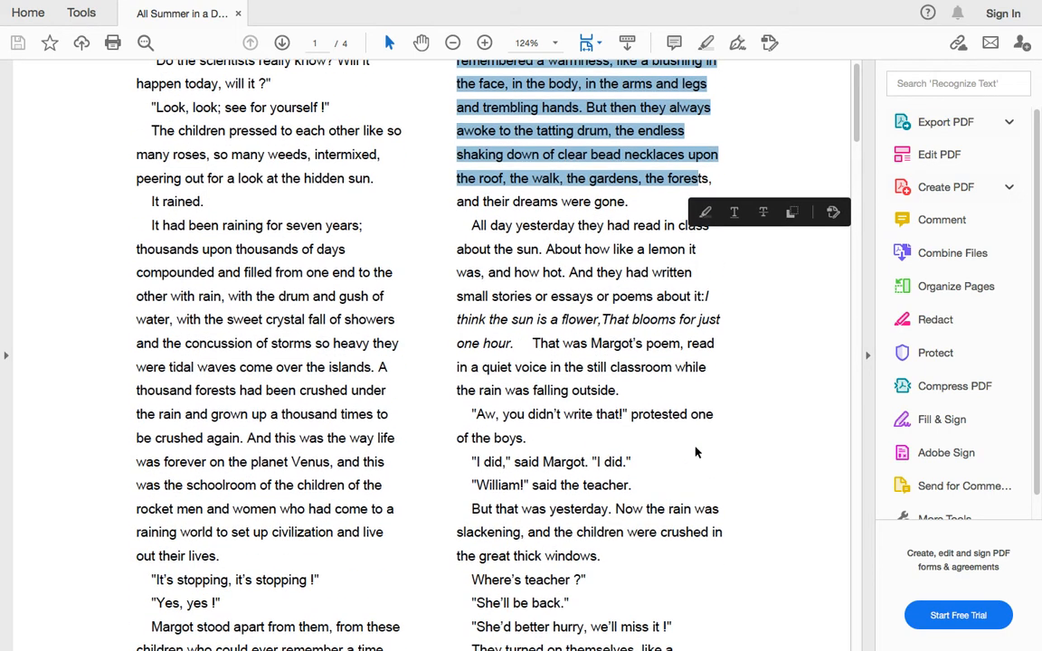
pyautogui.scroll(-3)
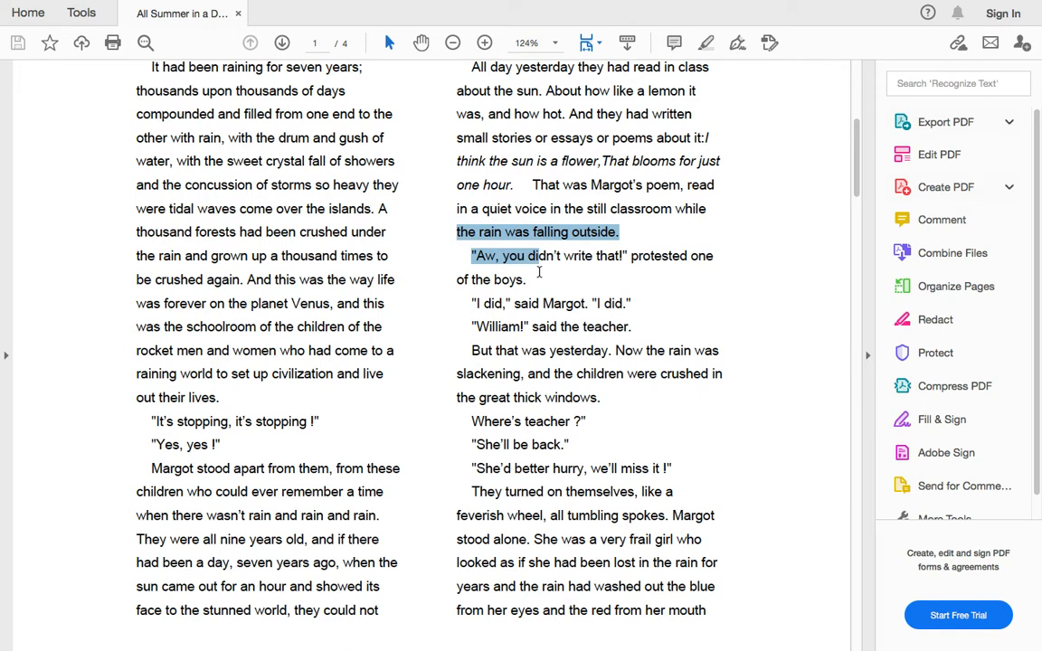
pyautogui.moveTo(534, 257); pyautogui.dragTo(706, 372)
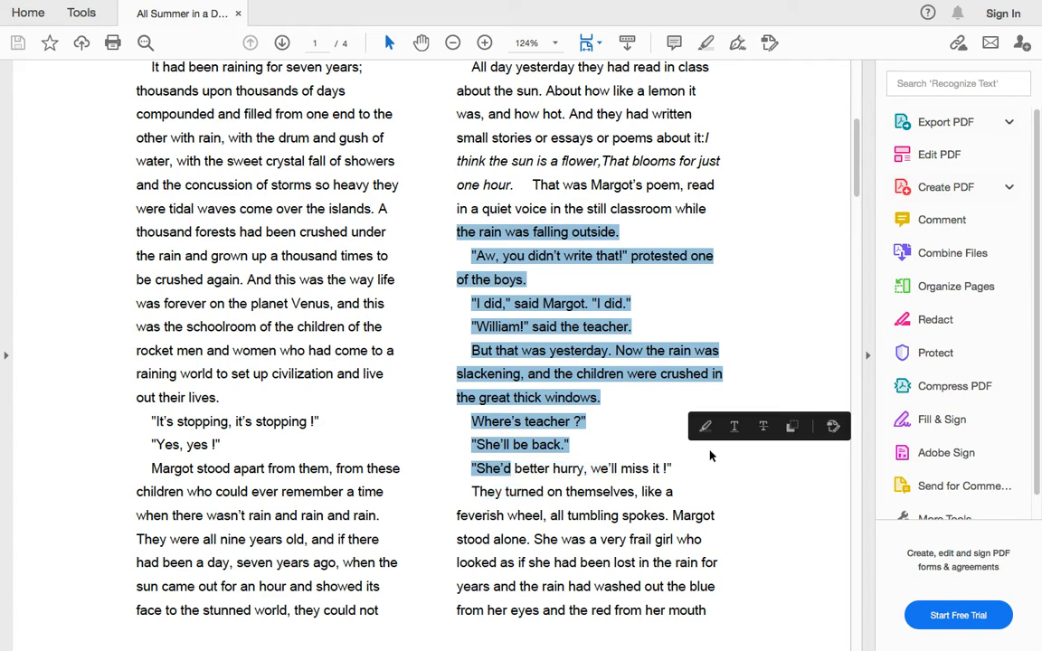
pyautogui.scroll(-3)
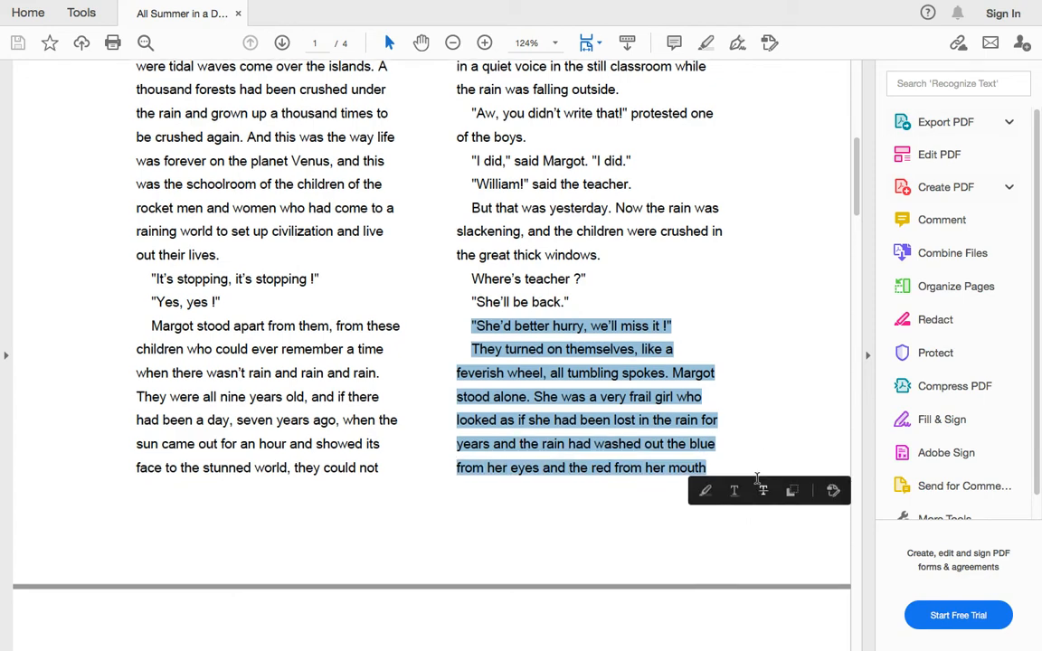
pyautogui.scroll(-3)
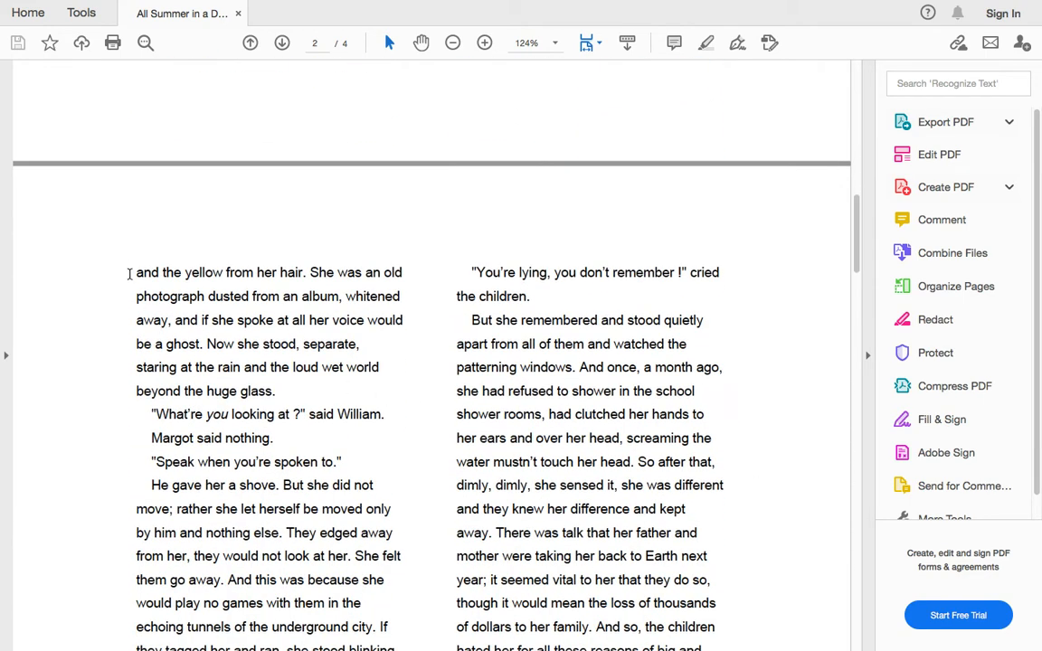
# Step: Mark page two's opening lines, Margot being shoved, the underground city, through where she stood blinking
pyautogui.moveTo(137, 271); pyautogui.dragTo(382, 414)
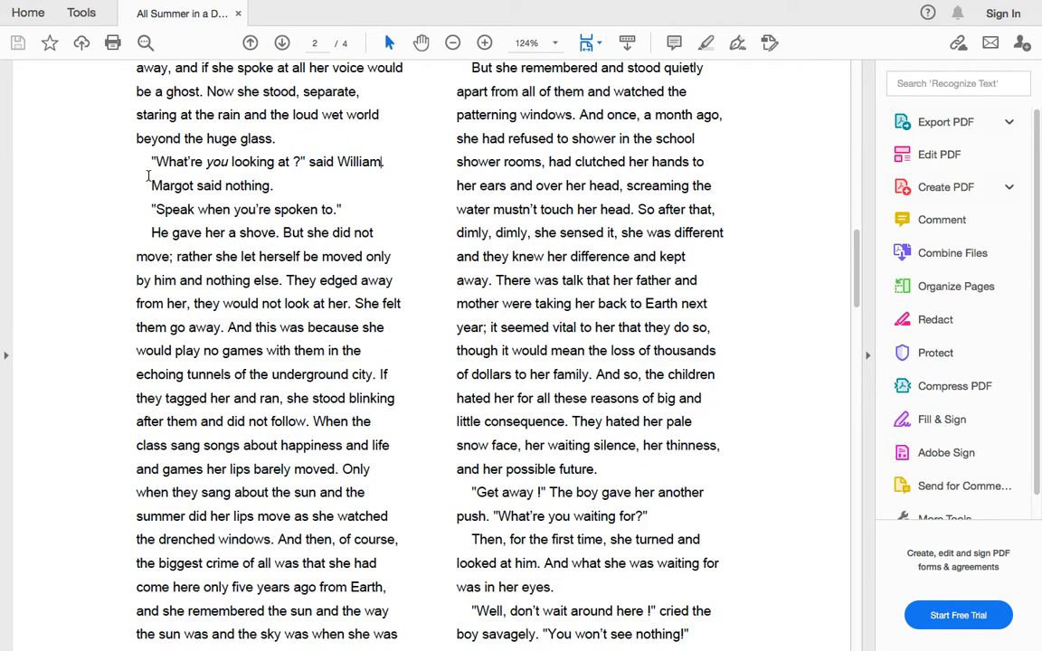
pyautogui.moveTo(154, 161); pyautogui.dragTo(335, 210)
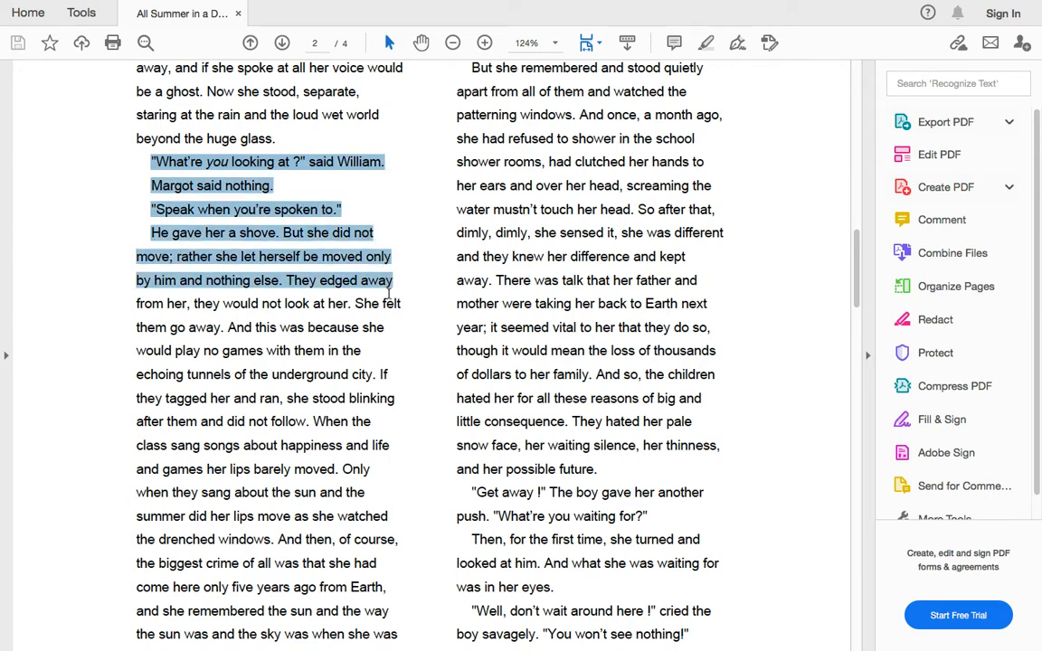
pyautogui.moveTo(138, 304); pyautogui.dragTo(402, 304)
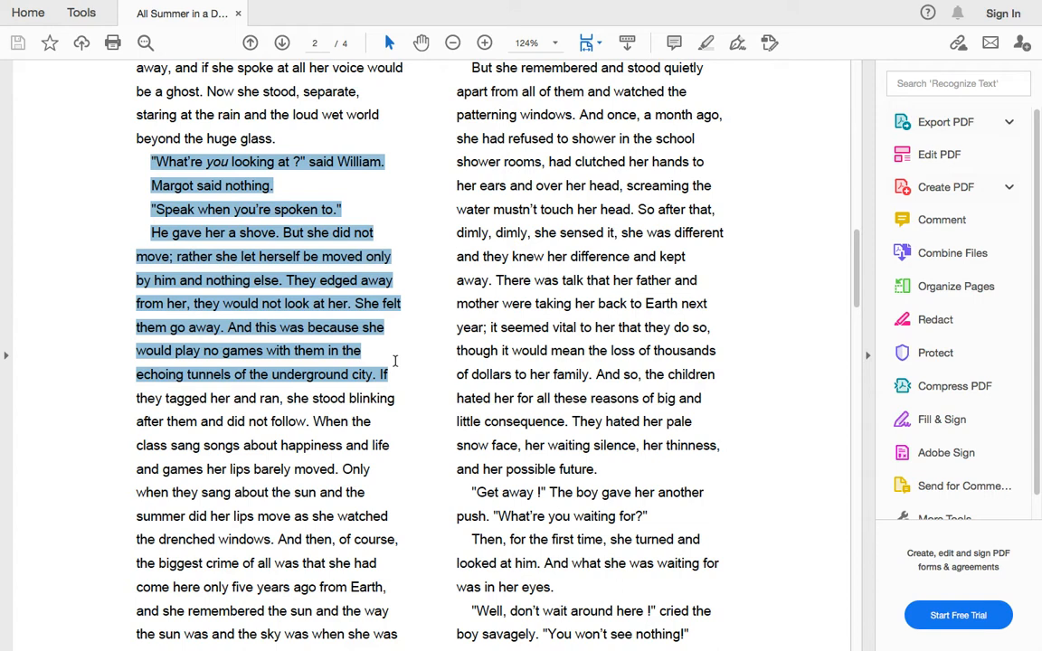
pyautogui.moveTo(394, 375); pyautogui.dragTo(394, 398)
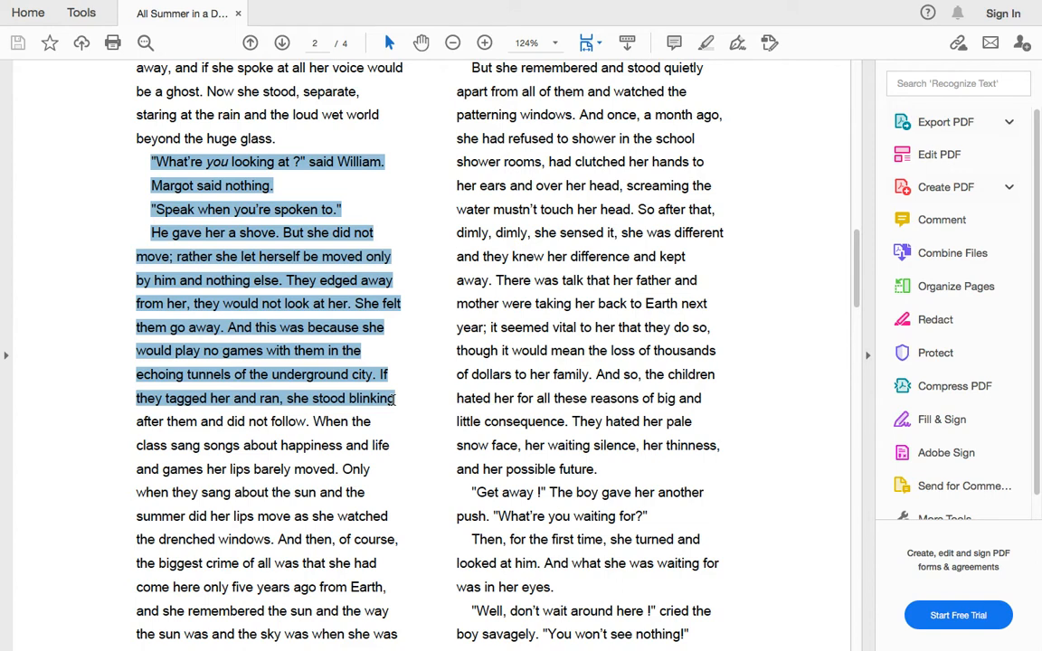
pyautogui.moveTo(395, 398); pyautogui.dragTo(391, 468)
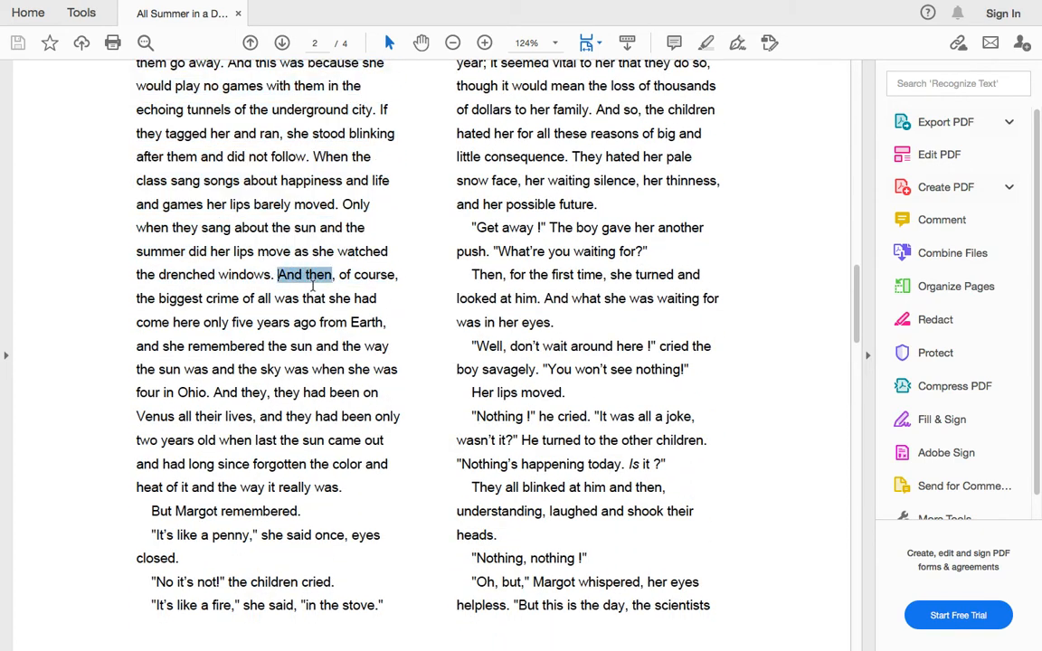
# Step: Mark Margot remembering the sun through the fire line, then the 'You're lying' passage
pyautogui.moveTo(279, 275); pyautogui.dragTo(402, 416)
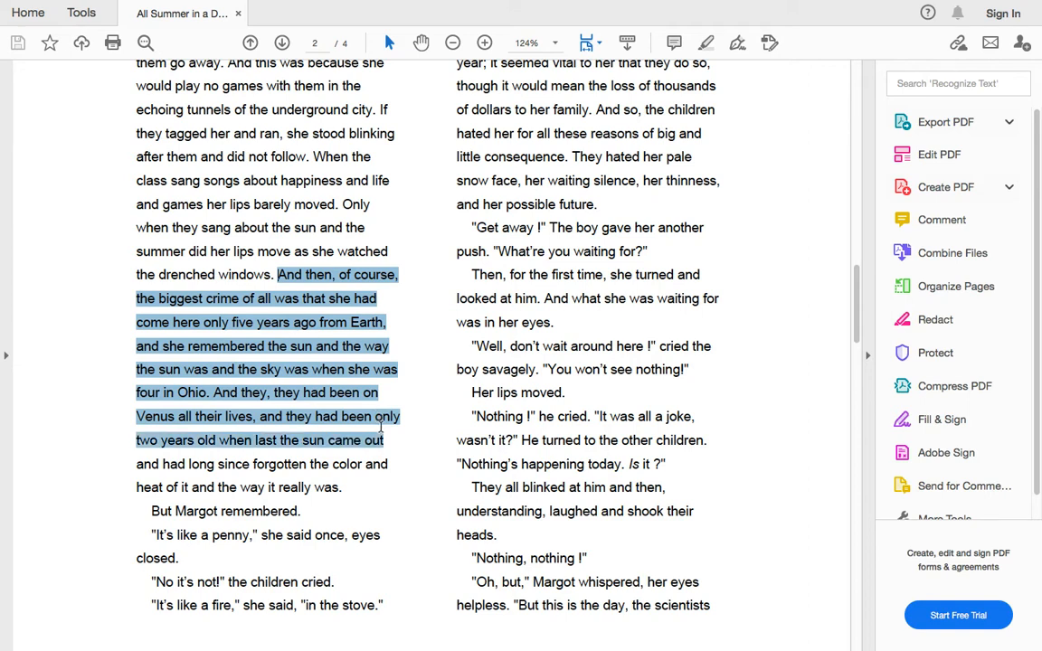
pyautogui.moveTo(380, 425); pyautogui.dragTo(389, 463)
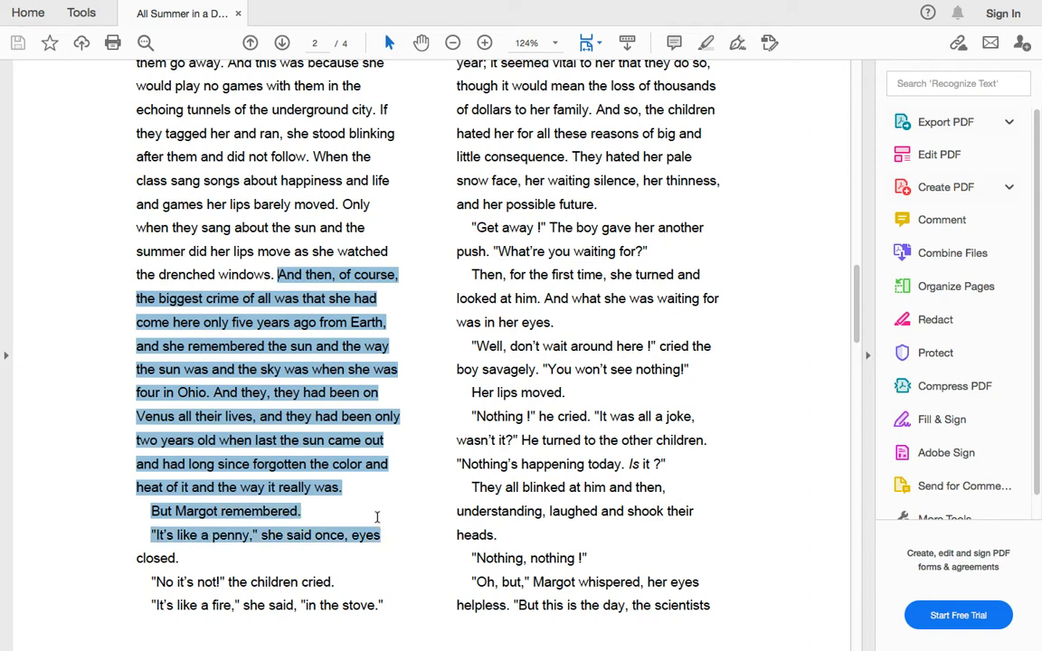
pyautogui.moveTo(394, 547)
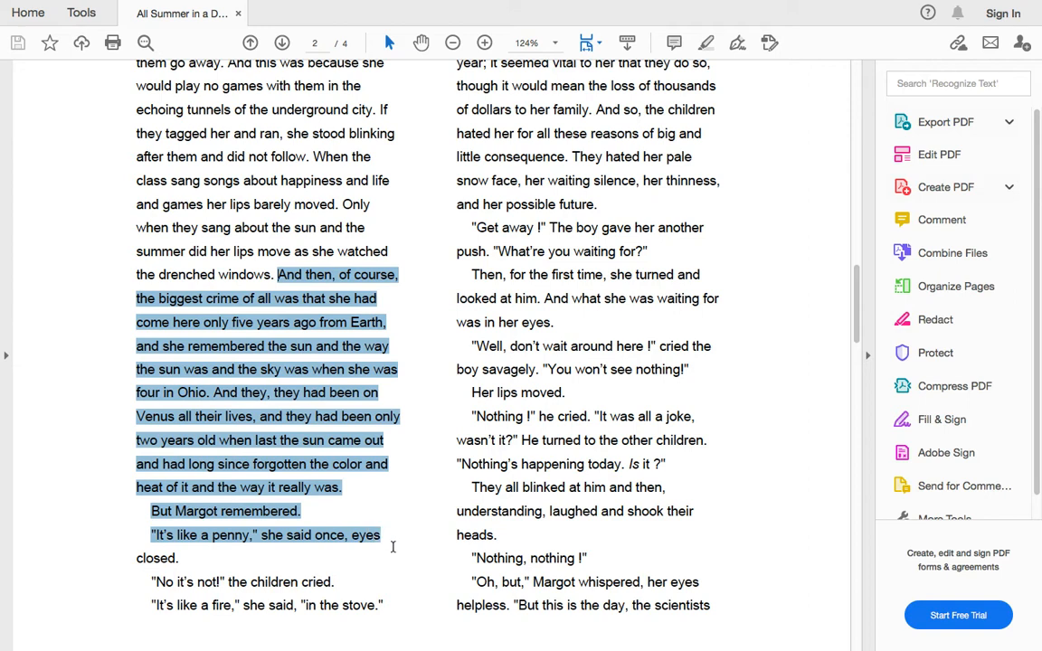
pyautogui.moveTo(395, 547); pyautogui.dragTo(381, 604)
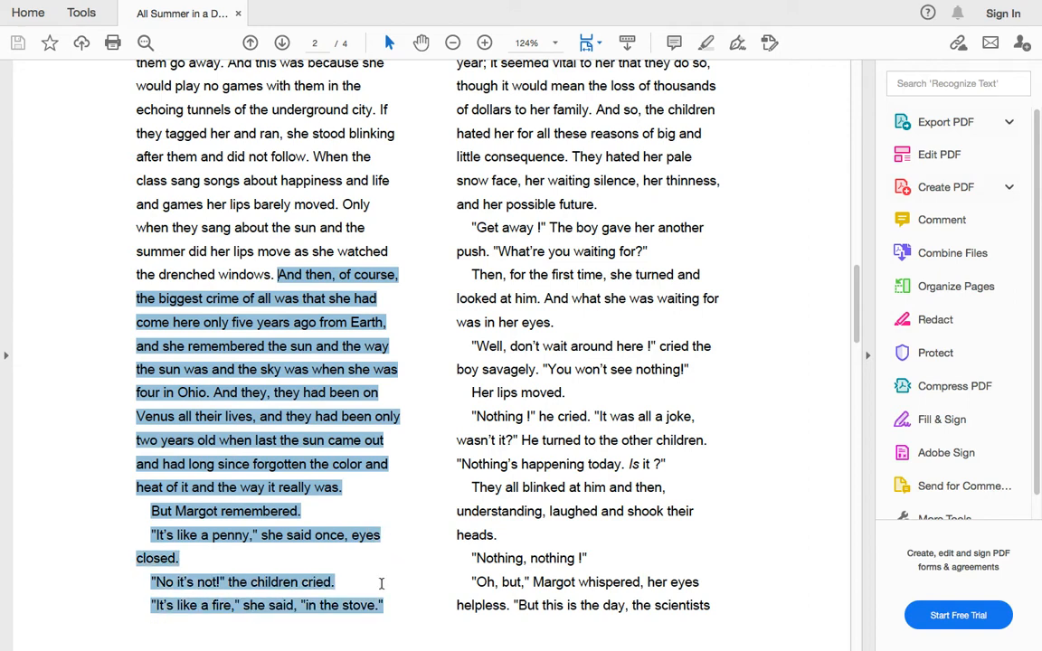
pyautogui.moveTo(391, 596)
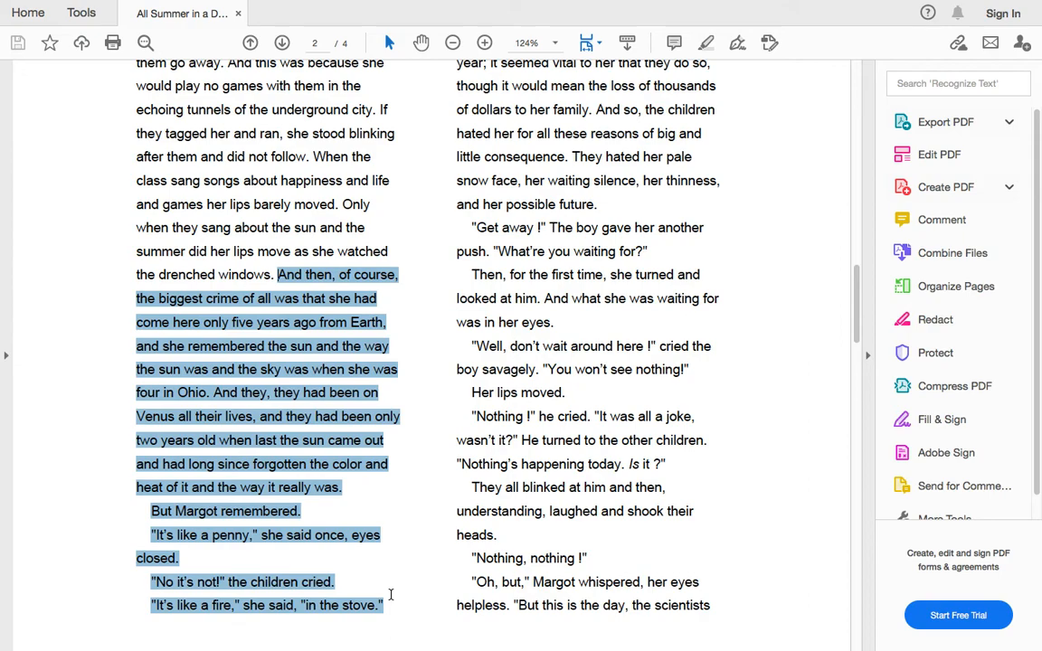
pyautogui.scroll(3)
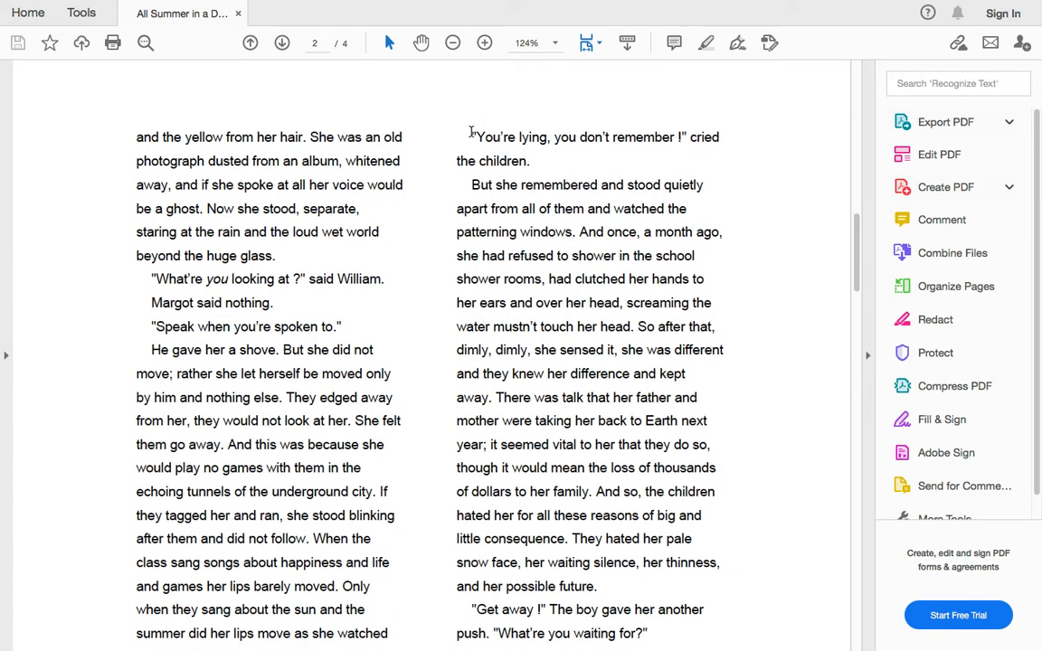
pyautogui.moveTo(470, 138); pyautogui.dragTo(713, 492)
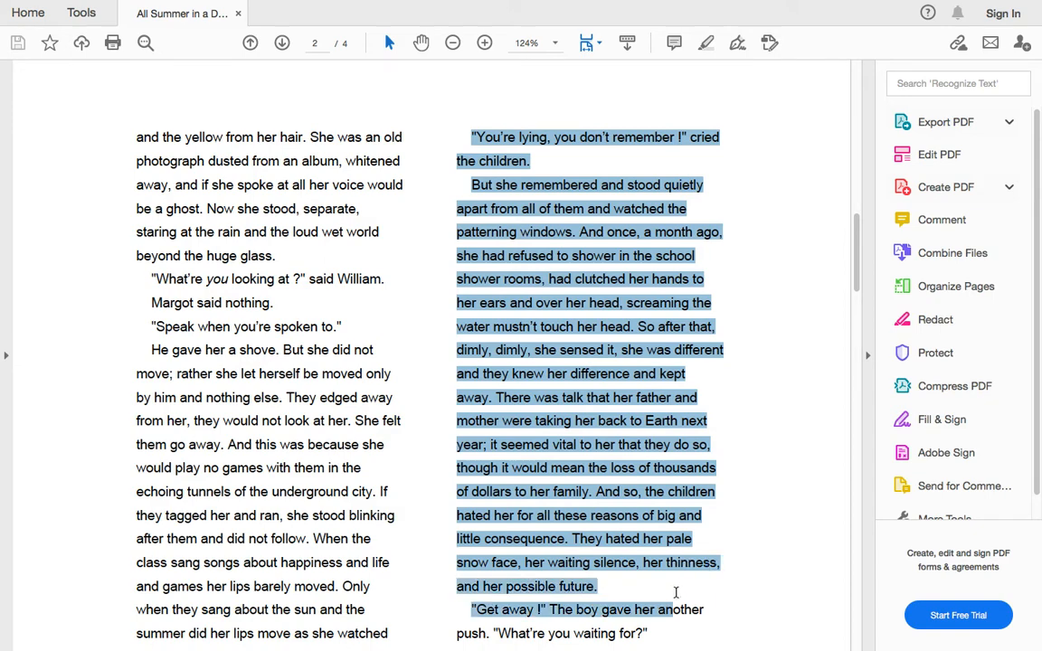
pyautogui.scroll(-3)
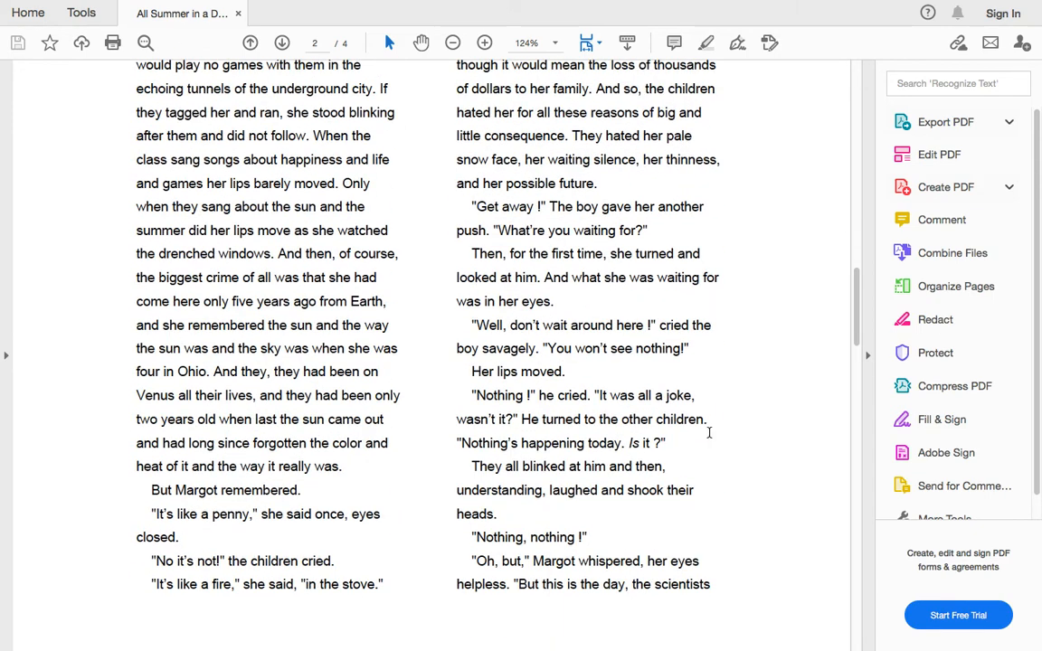
# Step: Mark the 'Get away' passage through the children laughing, pick out 'Nothing', and move on to page 3
pyautogui.moveTo(471, 207); pyautogui.dragTo(568, 230)
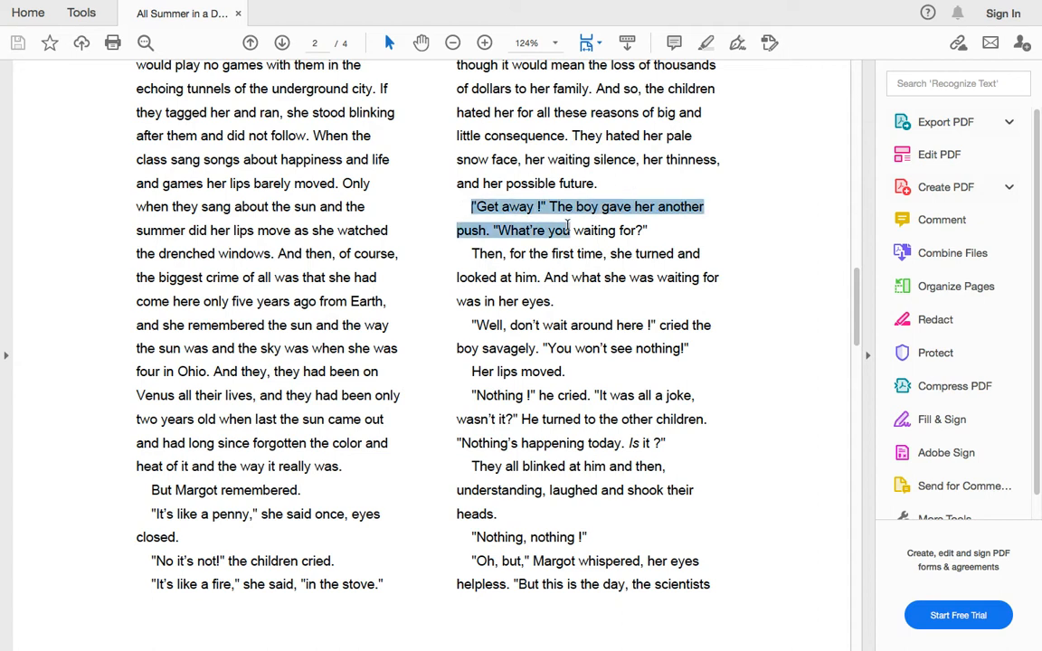
pyautogui.moveTo(569, 224); pyautogui.dragTo(713, 325)
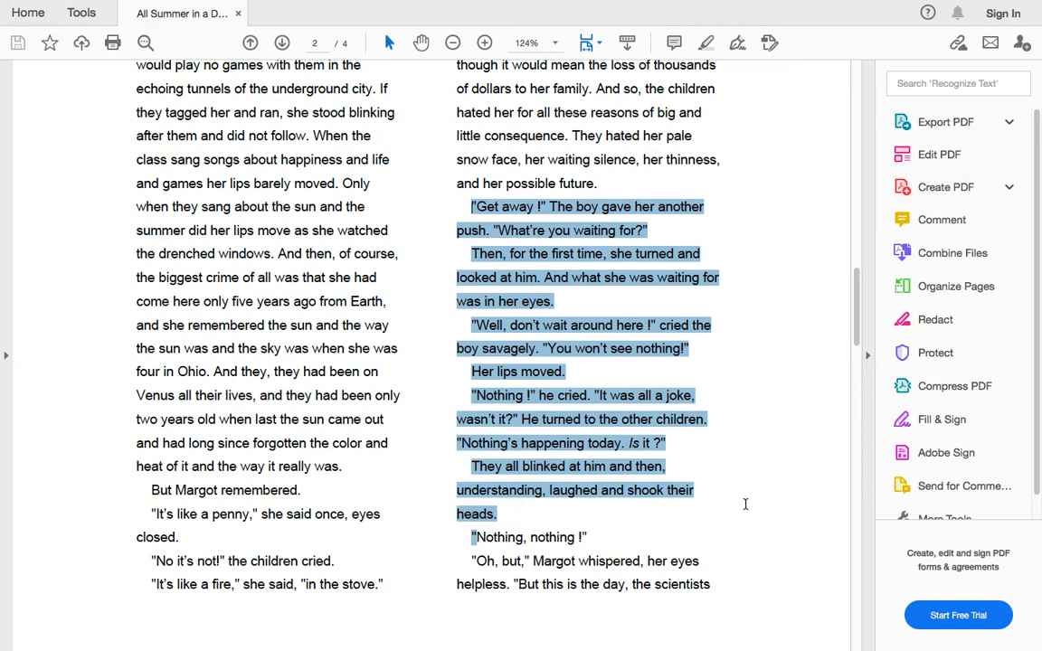
pyautogui.doubleClick(498, 537)
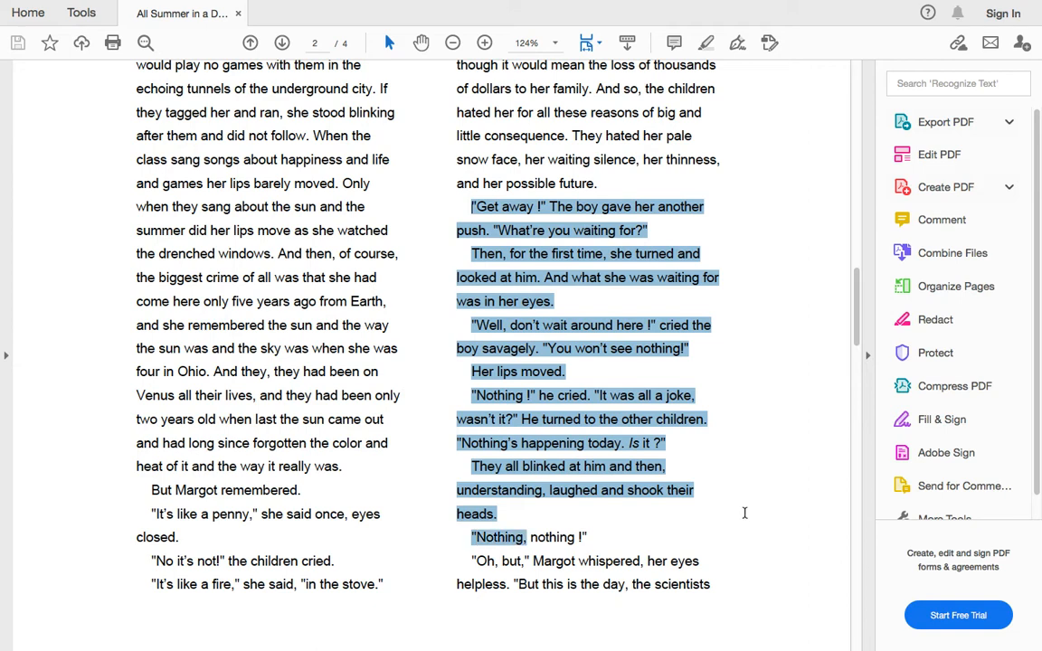
pyautogui.moveTo(742, 521)
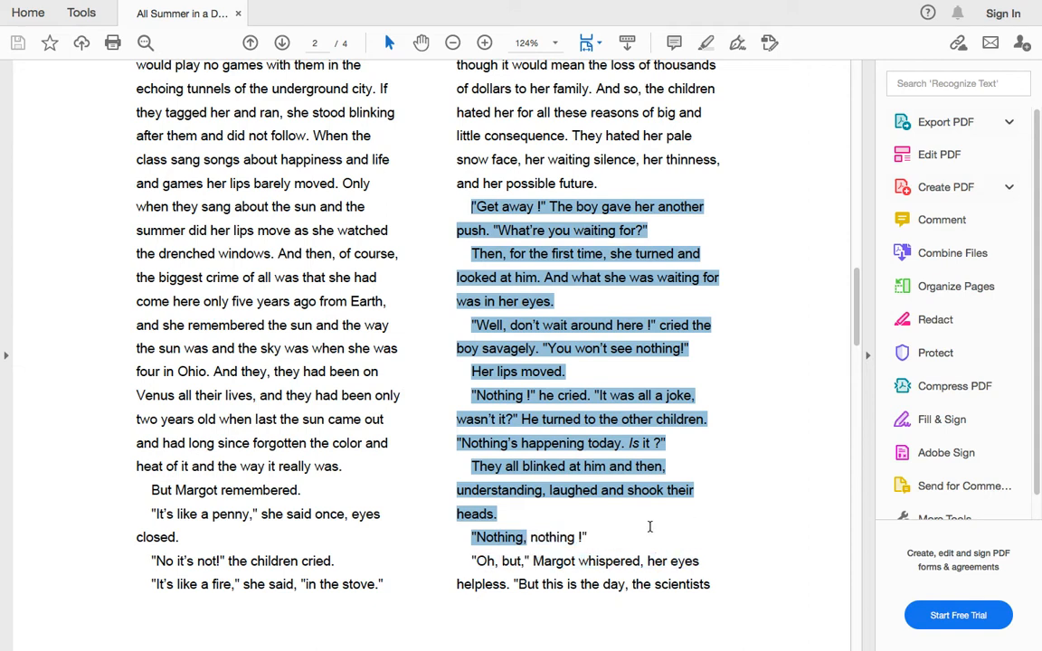
pyautogui.scroll(-3)
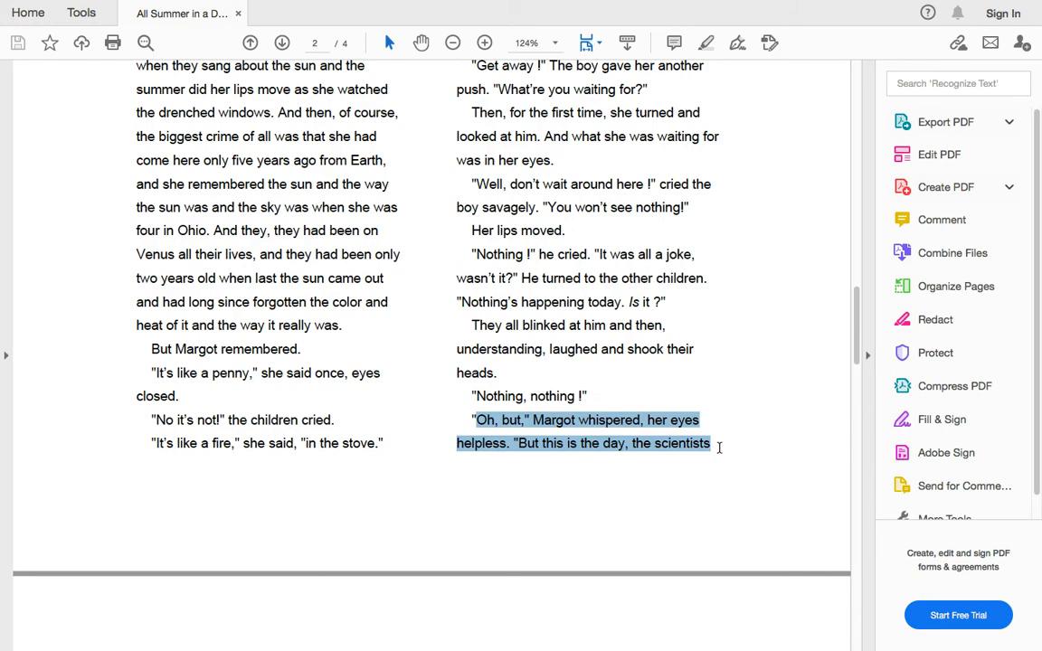
pyautogui.scroll(-3)
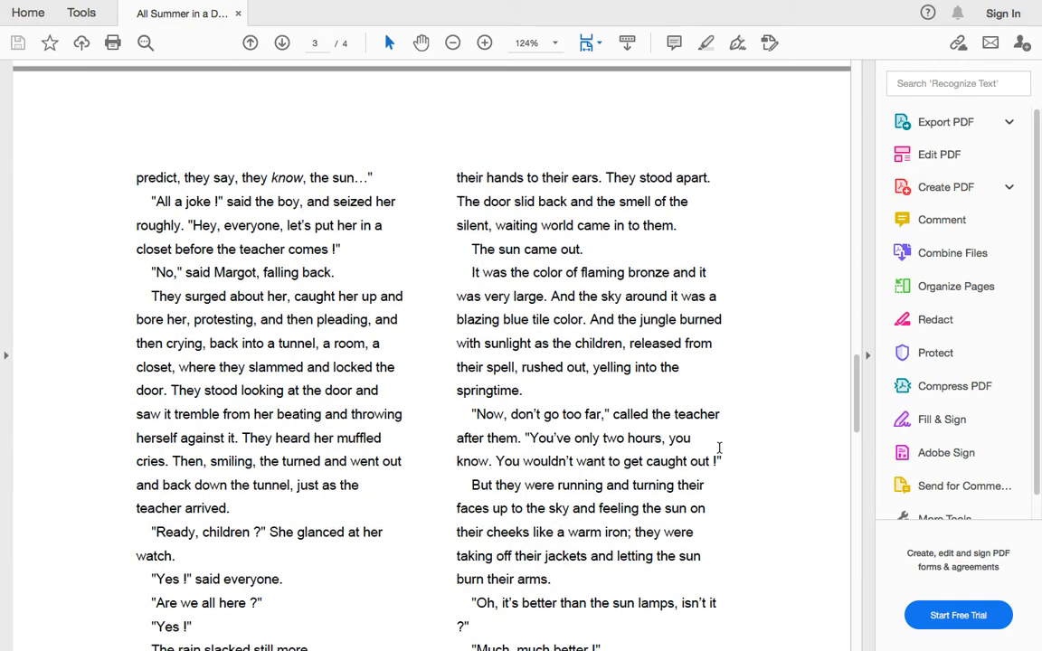
# Step: Mark page 3's opening passage where the children lock Margot in the closet
pyautogui.scroll(-3)
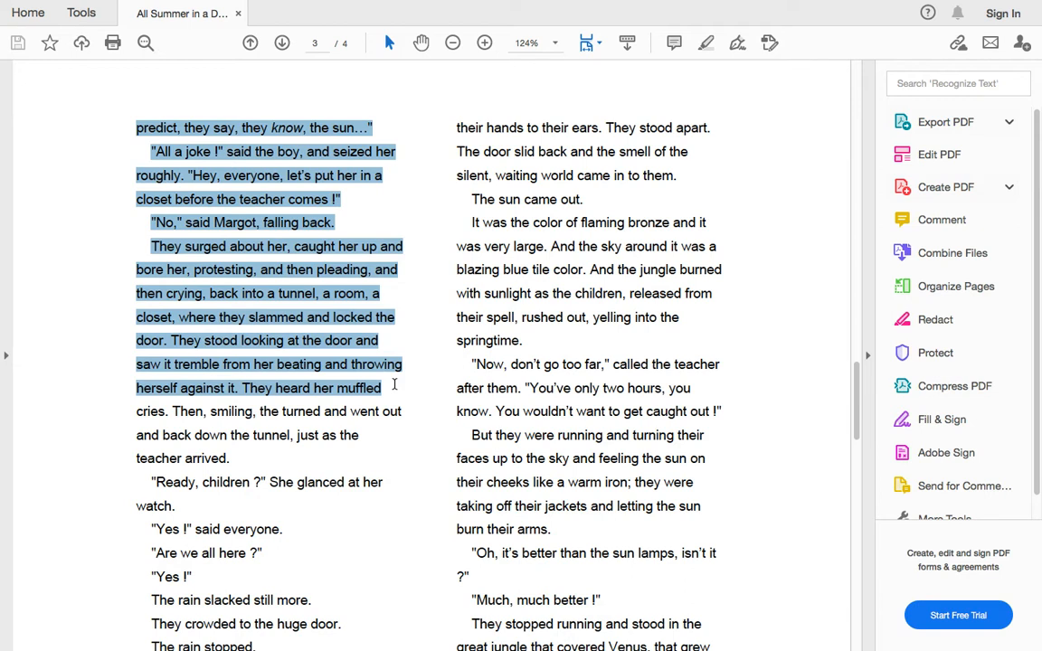
pyautogui.moveTo(394, 387); pyautogui.dragTo(402, 413)
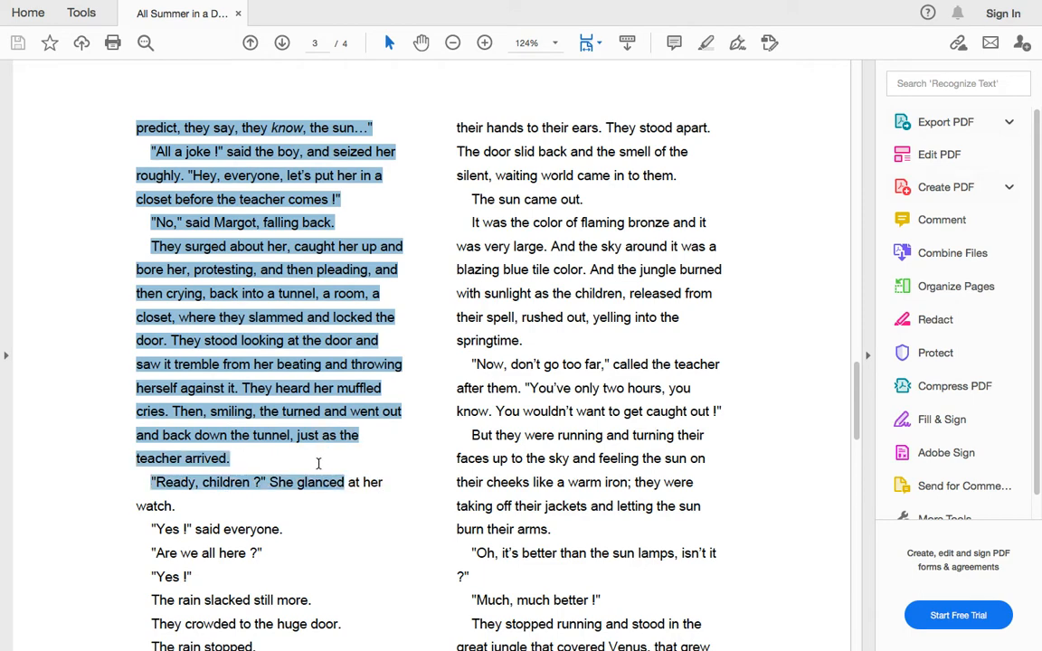
pyautogui.scroll(-3)
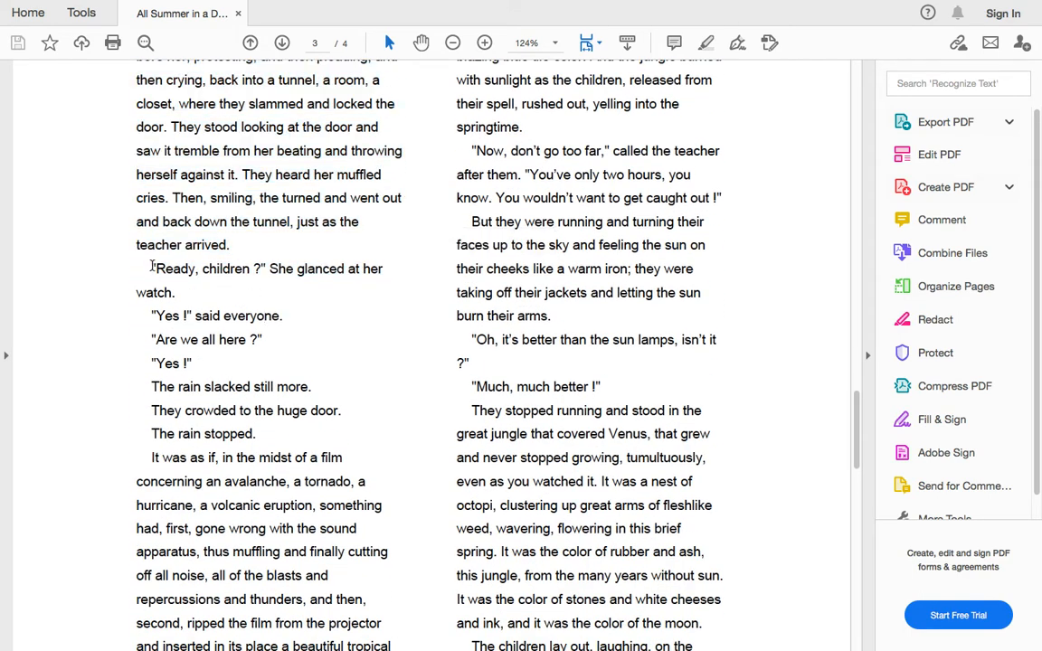
# Step: Mark 'Ready, children' and the film-comparison passage through the immense silence into the next column
pyautogui.moveTo(152, 268); pyautogui.dragTo(342, 409)
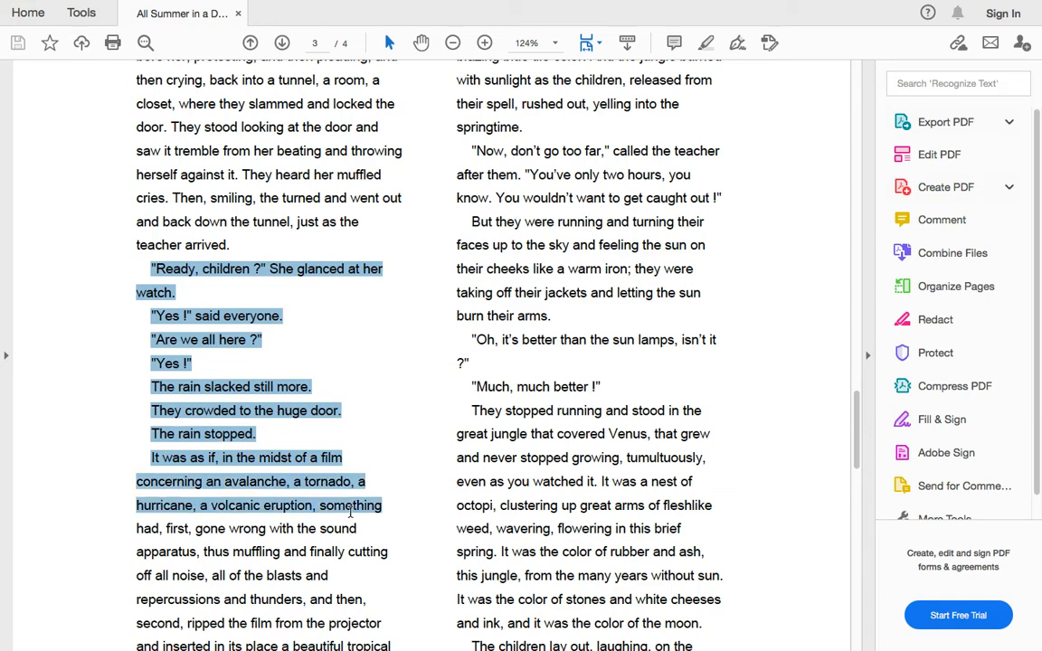
pyautogui.scroll(-3)
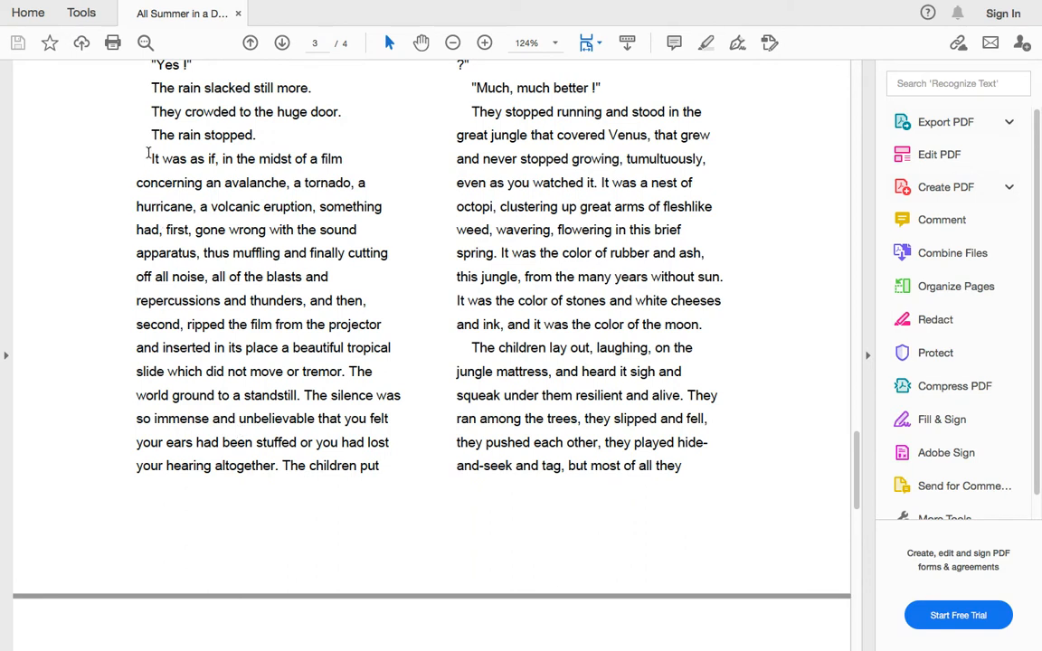
pyautogui.moveTo(152, 160); pyautogui.dragTo(346, 253)
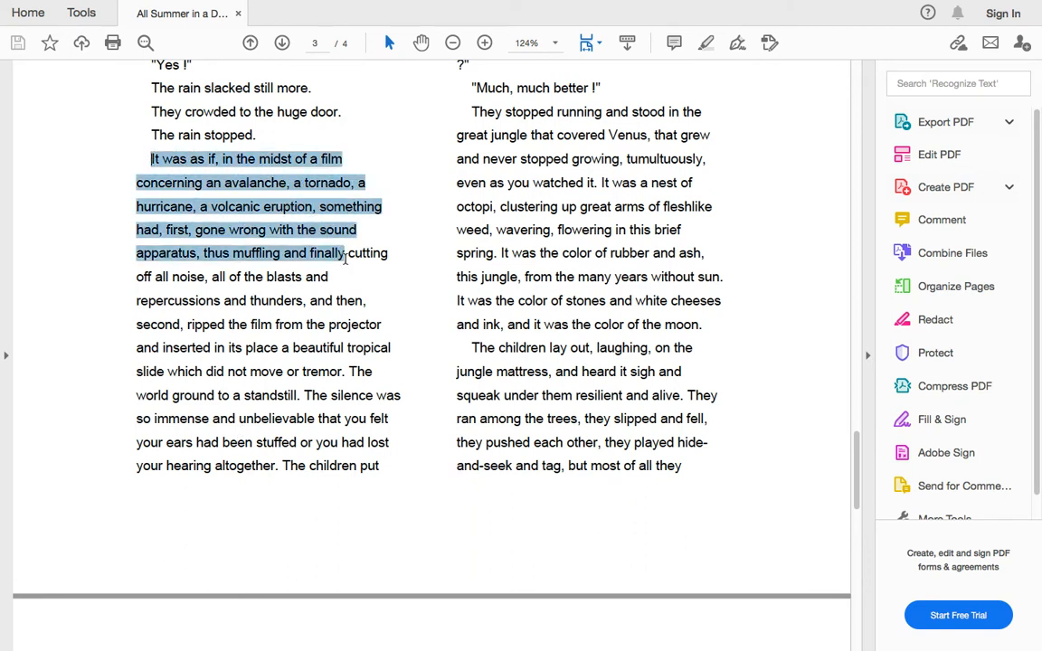
pyautogui.moveTo(347, 254); pyautogui.dragTo(384, 324)
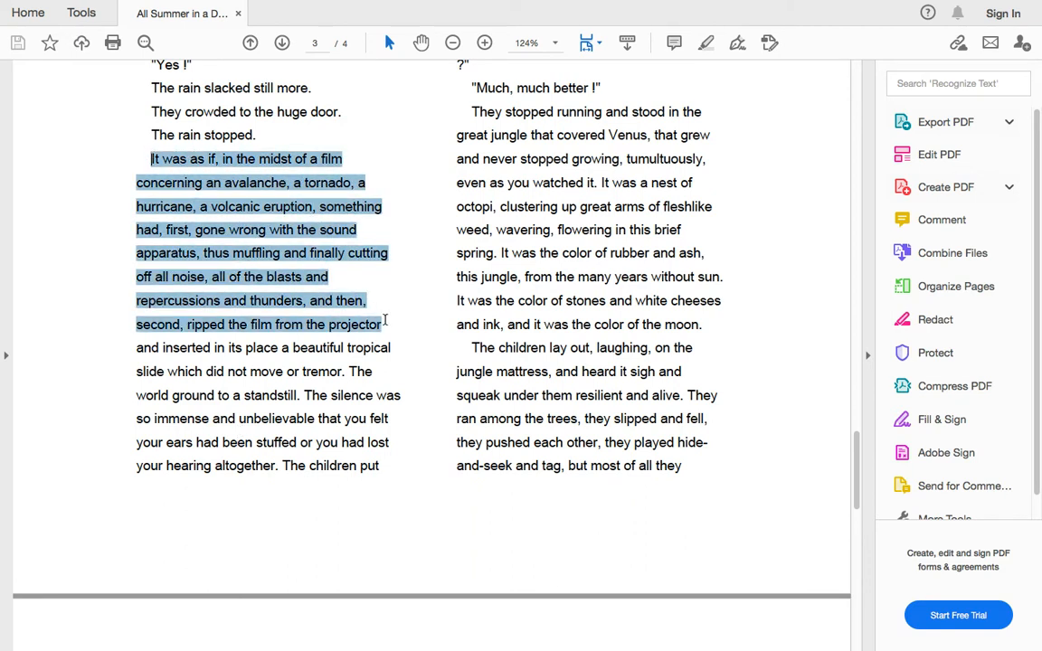
pyautogui.moveTo(384, 324); pyautogui.dragTo(402, 395)
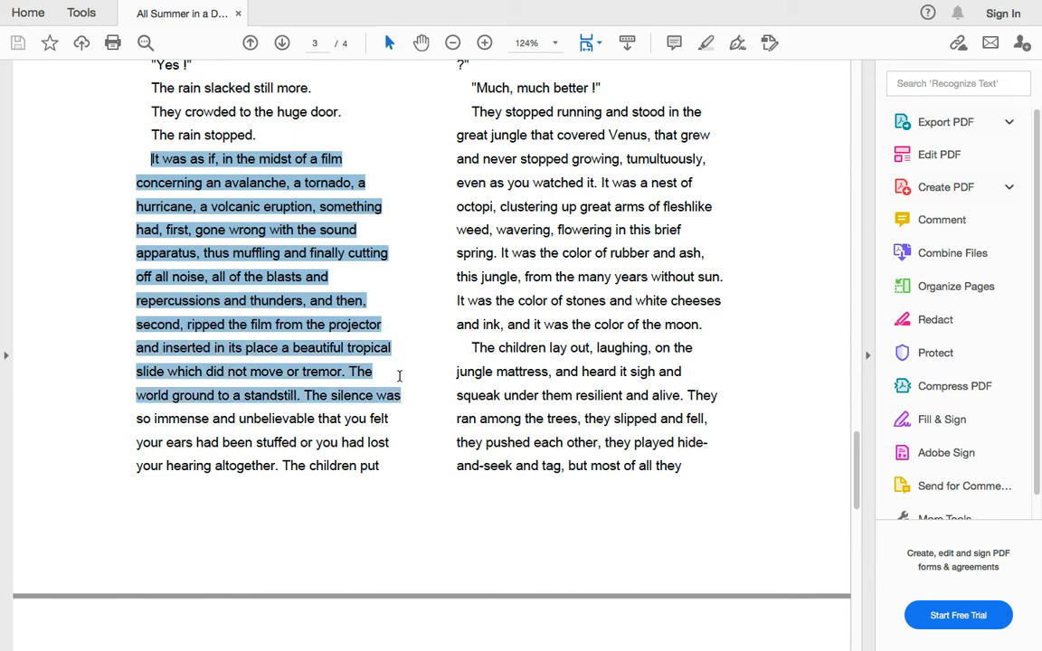
pyautogui.moveTo(402, 395); pyautogui.dragTo(402, 420)
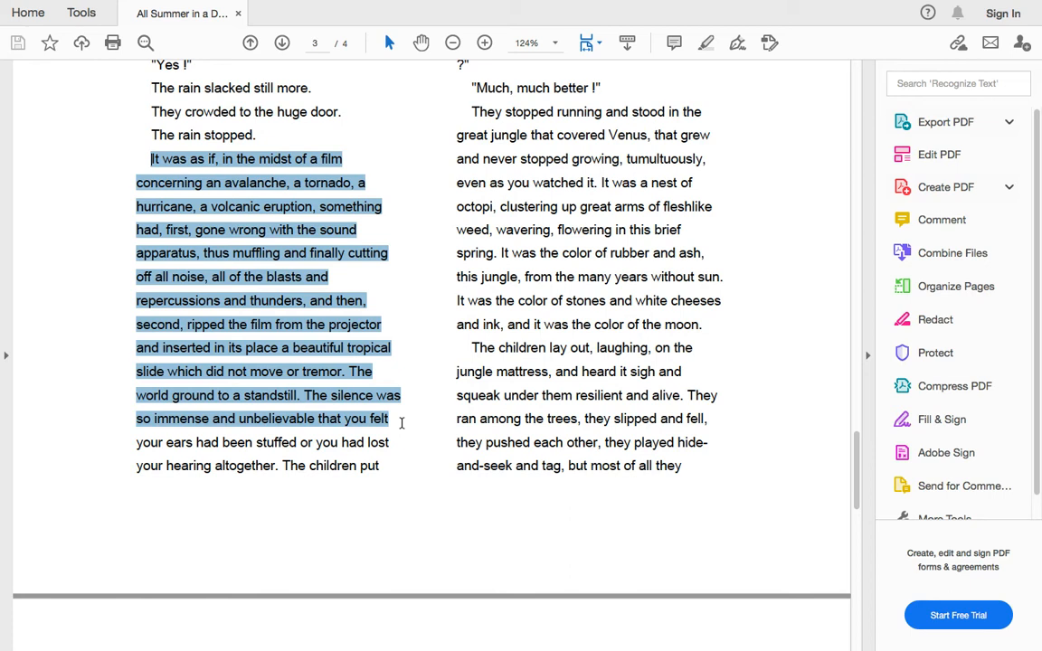
pyautogui.moveTo(402, 423); pyautogui.dragTo(401, 442)
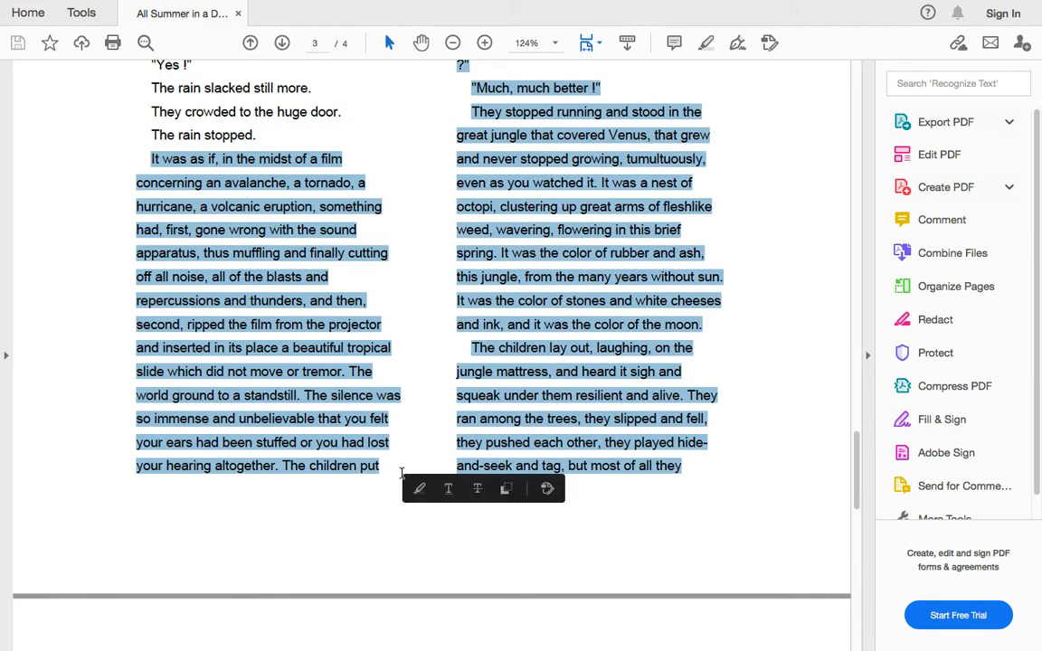
# Step: Mark the sun coming out, its description, and the lines through the sun lamps remark
pyautogui.scroll(-3)
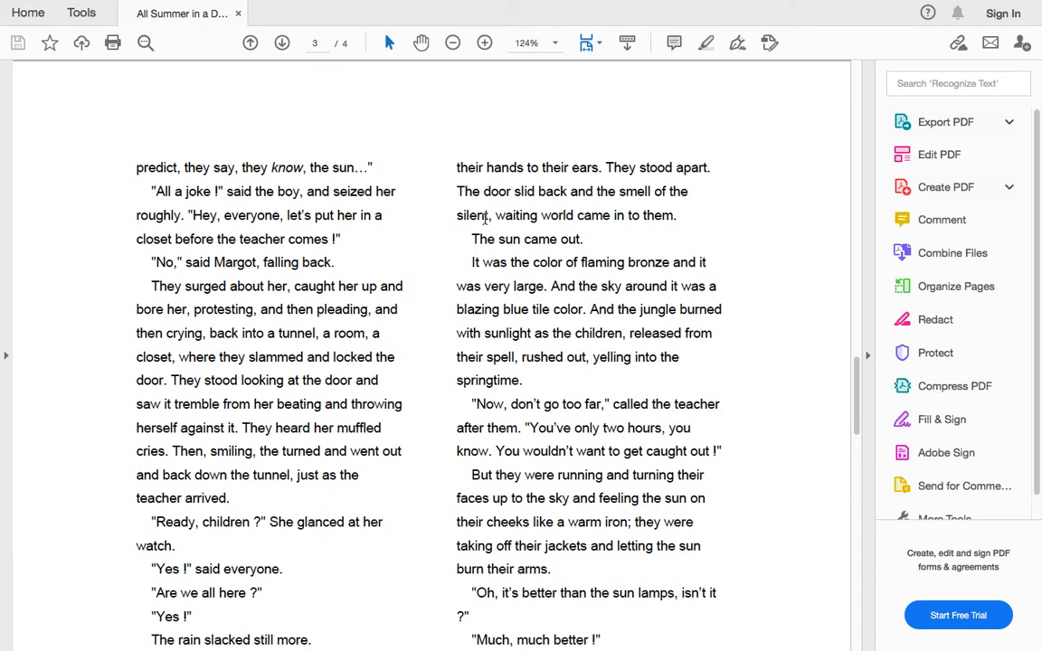
pyautogui.moveTo(456, 167); pyautogui.dragTo(706, 286)
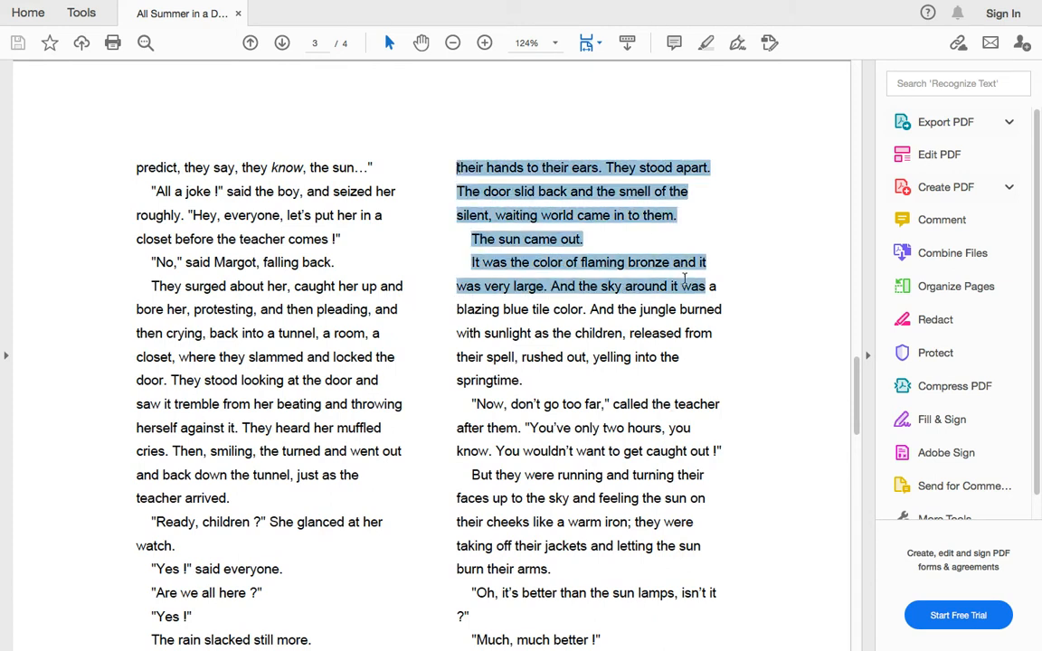
pyautogui.moveTo(706, 286); pyautogui.dragTo(720, 403)
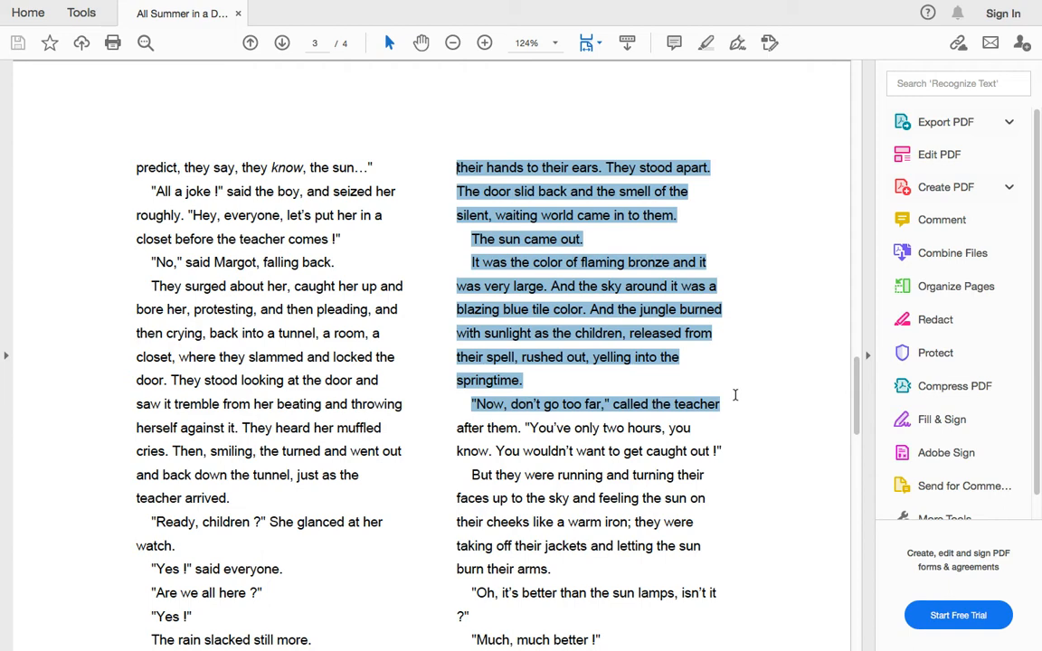
pyautogui.scroll(-3)
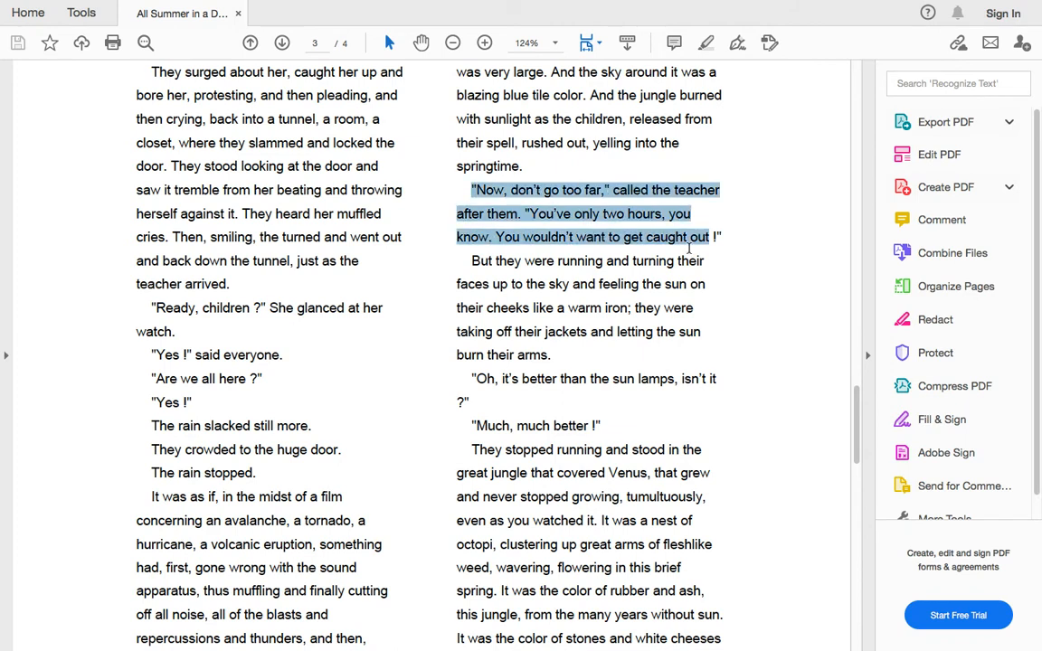
pyautogui.moveTo(713, 237); pyautogui.dragTo(717, 378)
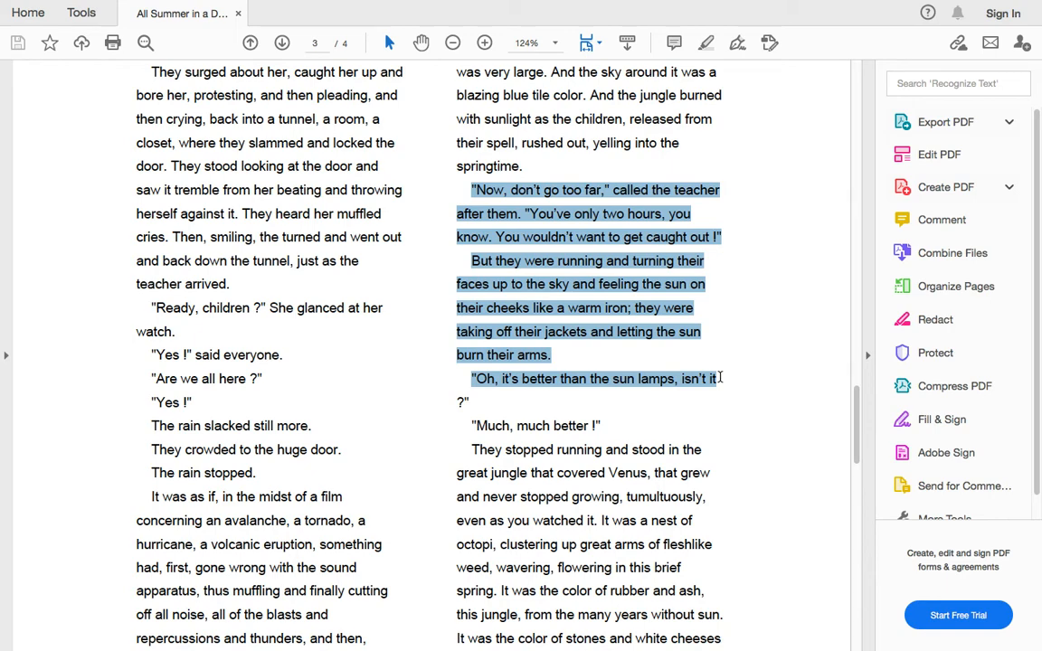
pyautogui.scroll(-3)
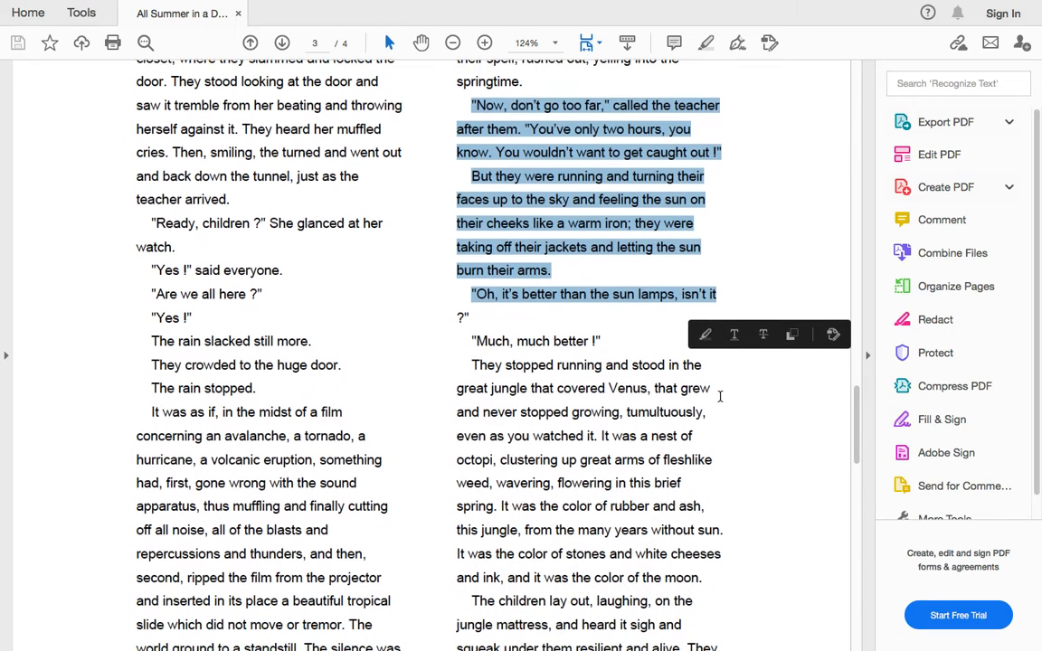
# Step: Mark the great jungle passage and continue down to the top of page 4
pyautogui.scroll(-3)
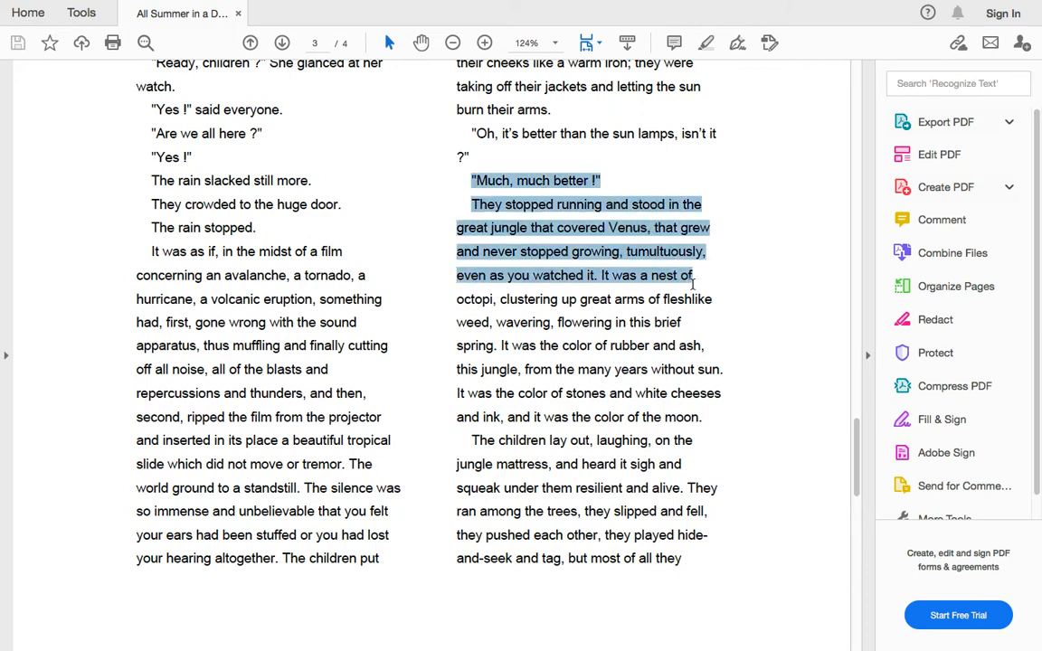
pyautogui.moveTo(691, 275); pyautogui.dragTo(704, 346)
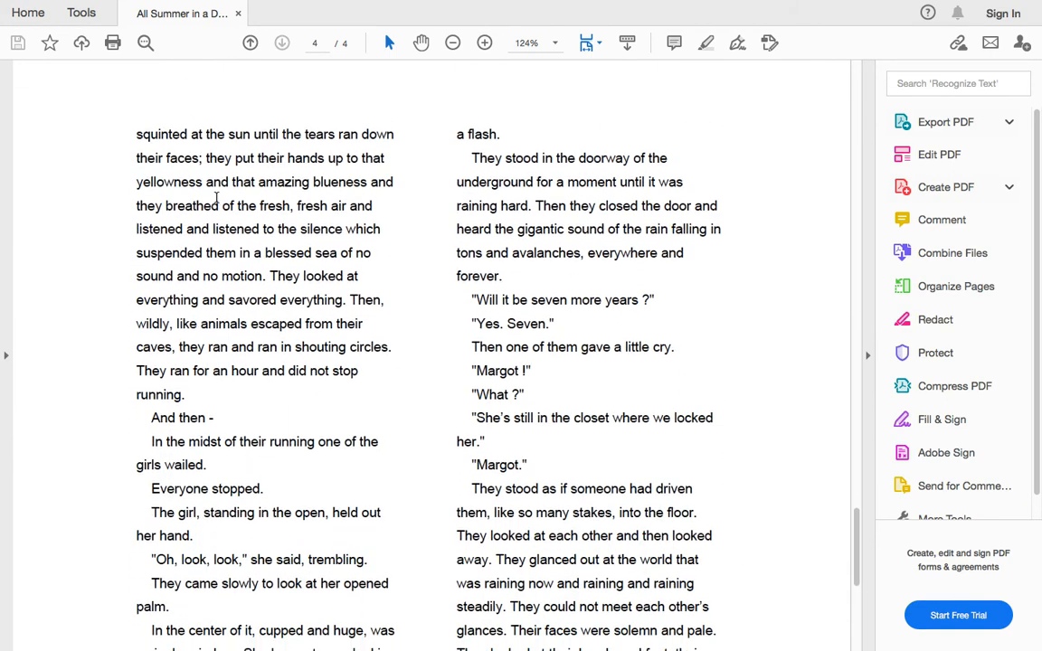
# Step: Mark page 4's opening lines from squinting at the sun through the shouting circles
pyautogui.moveTo(136, 134); pyautogui.dragTo(384, 160)
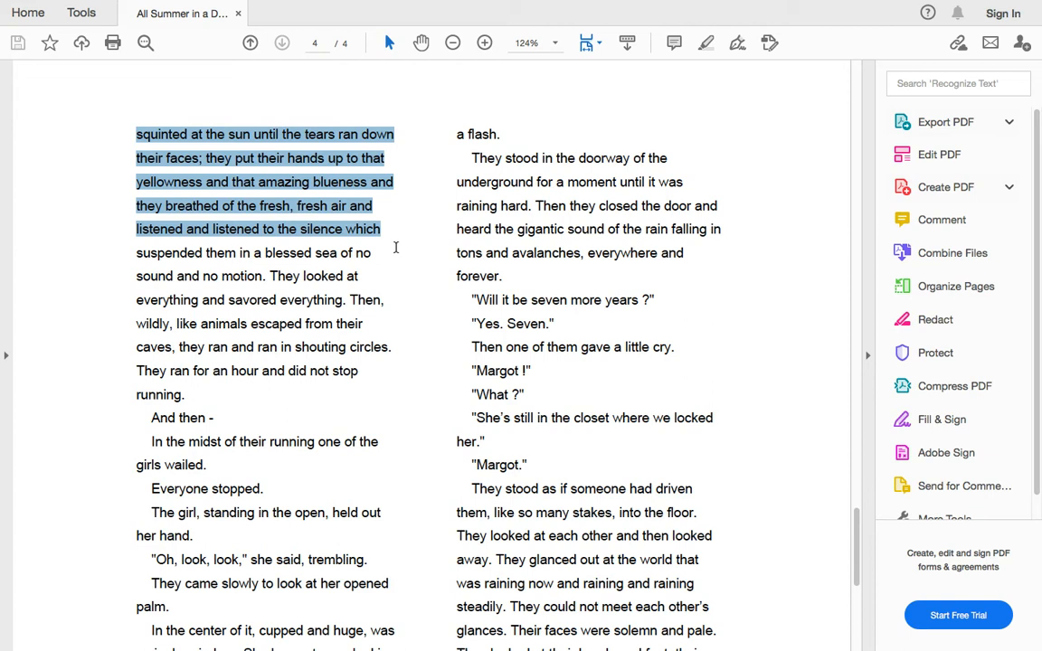
pyautogui.moveTo(371, 254); pyautogui.dragTo(391, 347)
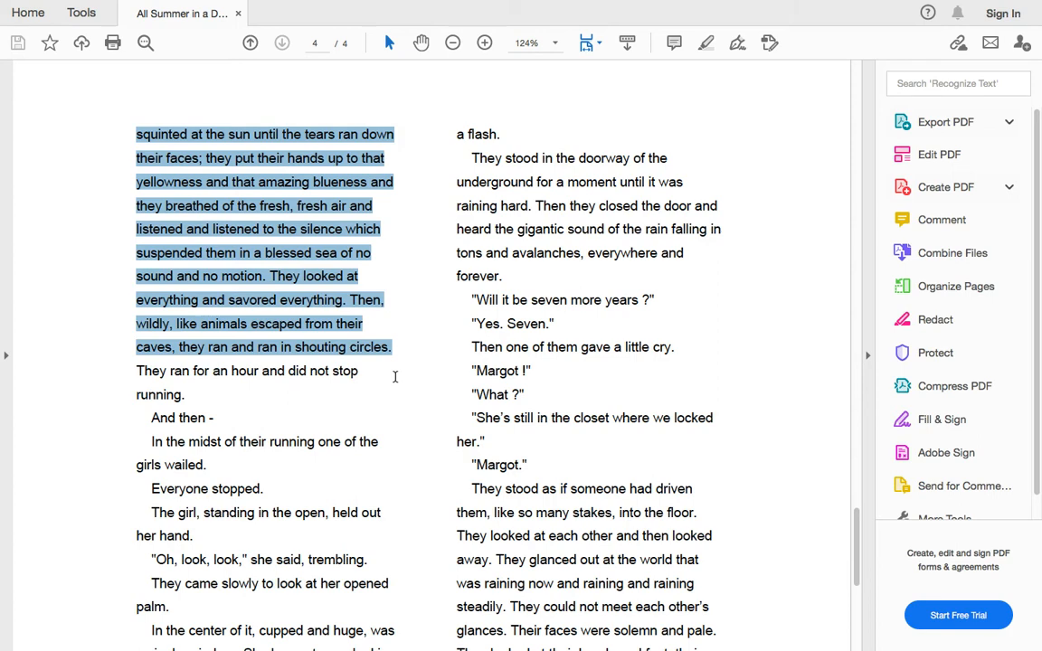
pyautogui.scroll(-3)
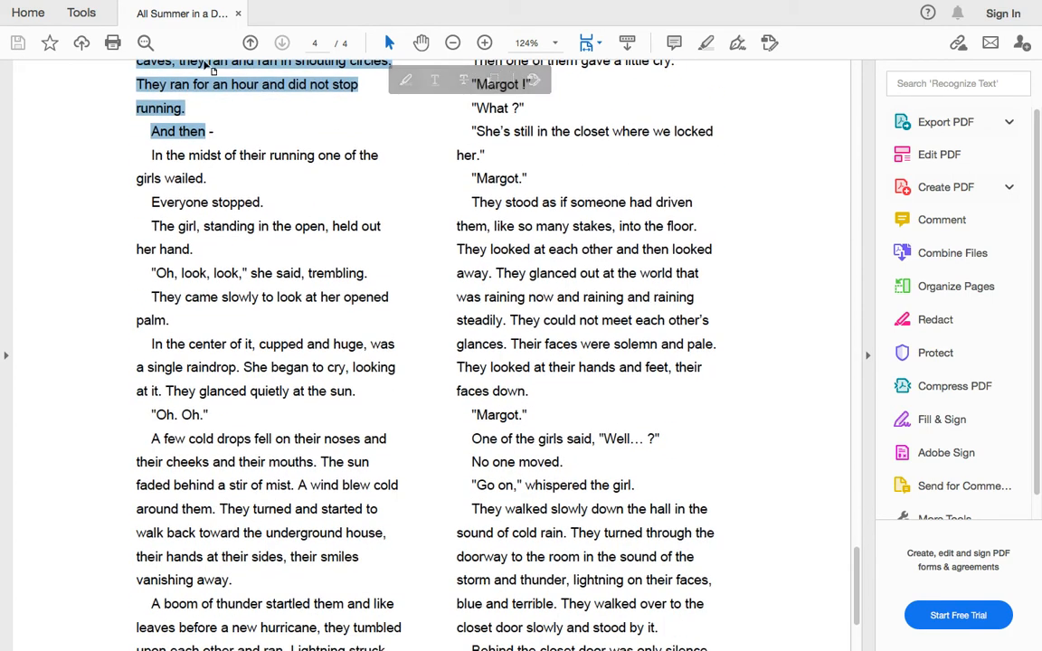
# Step: Clear the marking, then mark from 'And then -' through the cupped raindrop and cold drops sentences
pyautogui.click(144, 148)
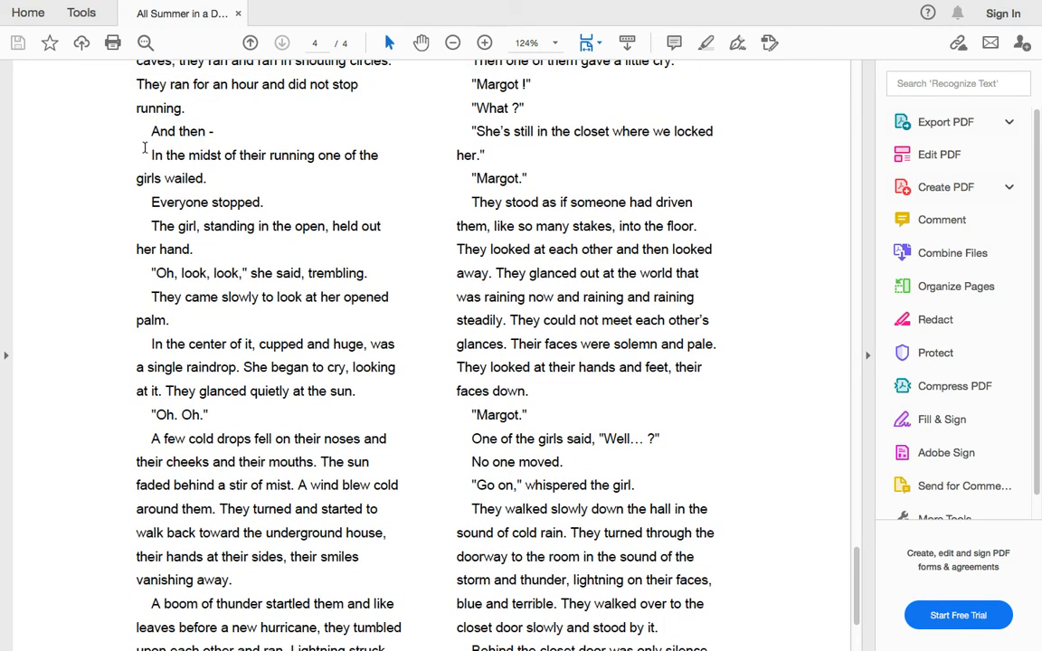
pyautogui.moveTo(150, 130); pyautogui.dragTo(389, 297)
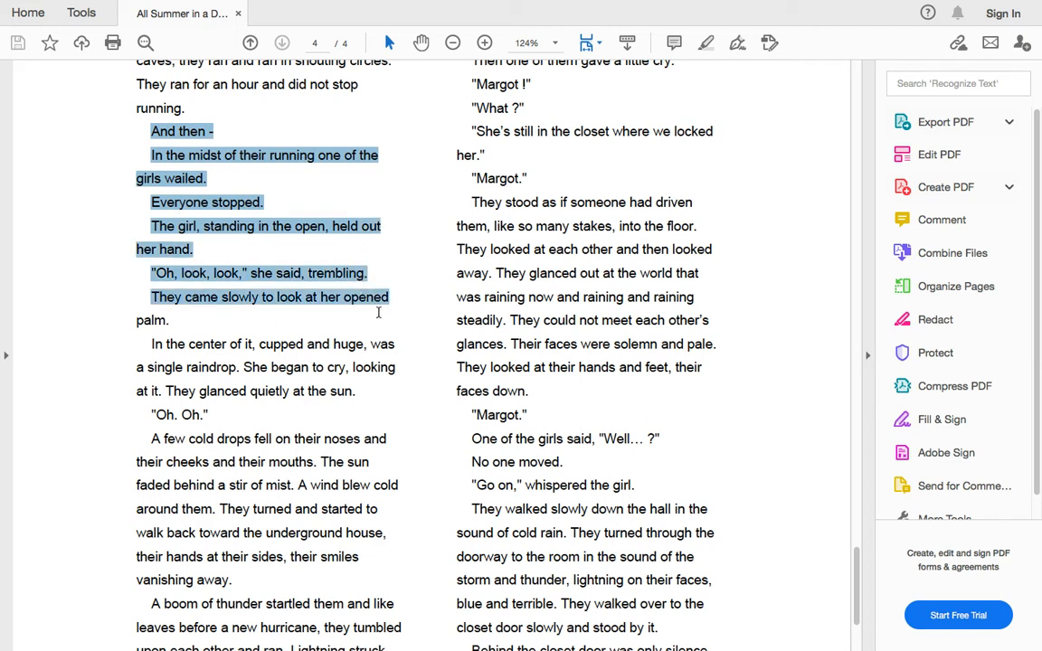
pyautogui.moveTo(389, 297); pyautogui.dragTo(395, 344)
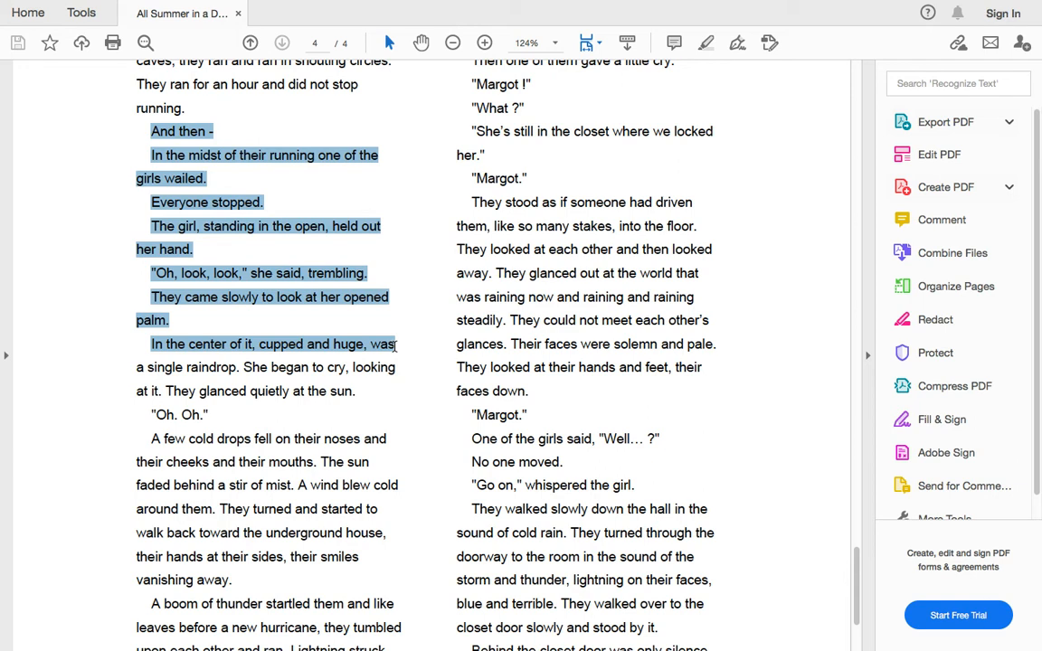
pyautogui.moveTo(395, 344); pyautogui.dragTo(387, 439)
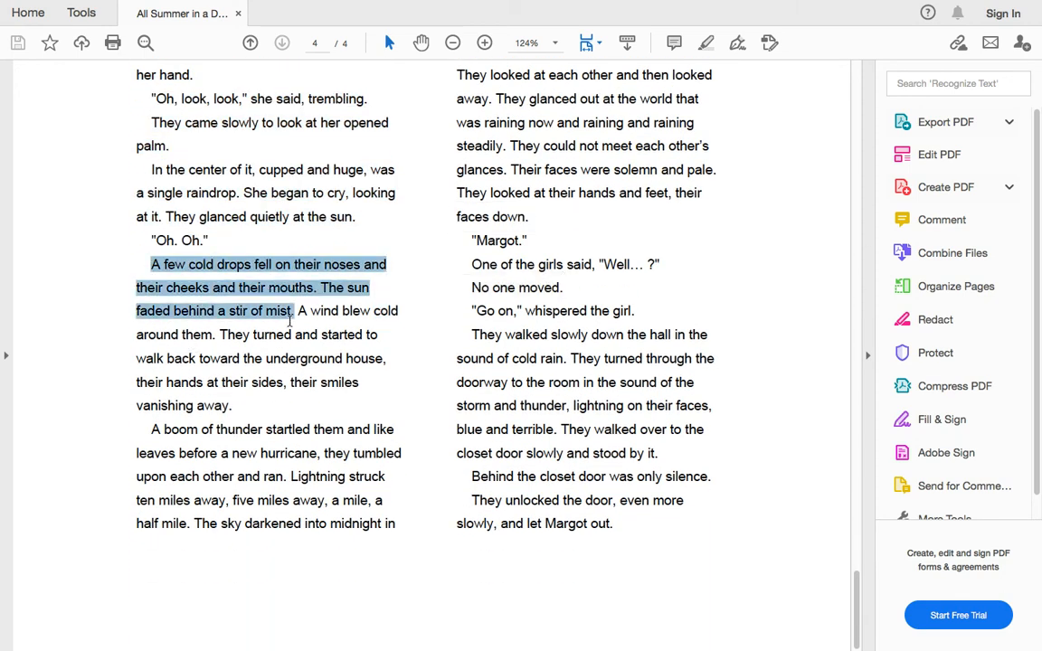
# Step: Extend the marking to the walk back and fading smiles, clear it, and return to the top of page 4
pyautogui.moveTo(291, 311); pyautogui.dragTo(387, 358)
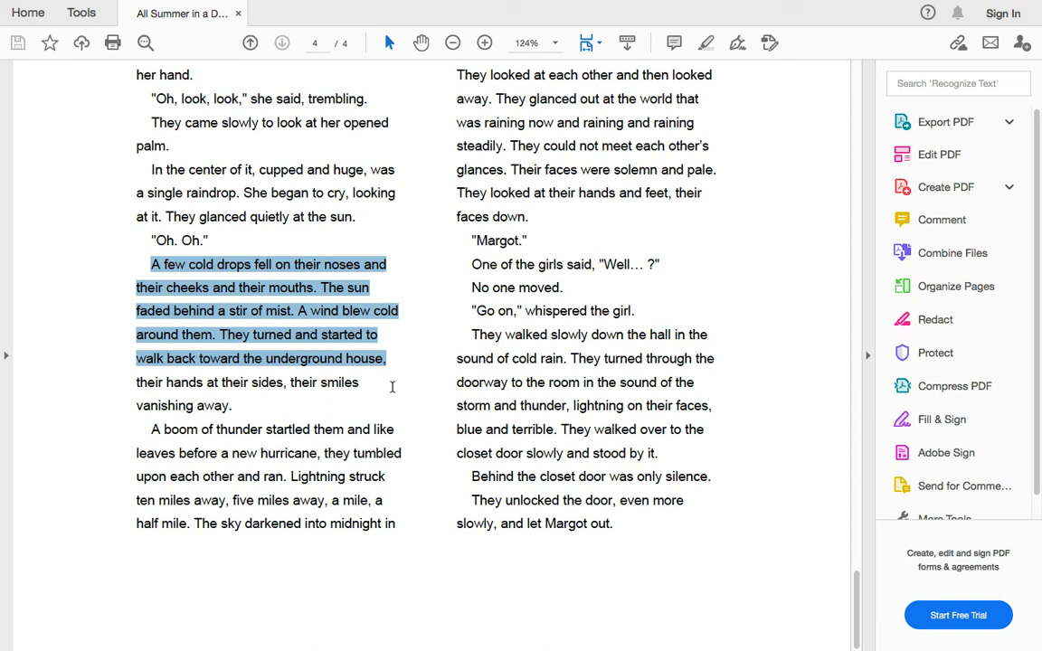
pyautogui.moveTo(393, 382); pyautogui.dragTo(371, 393)
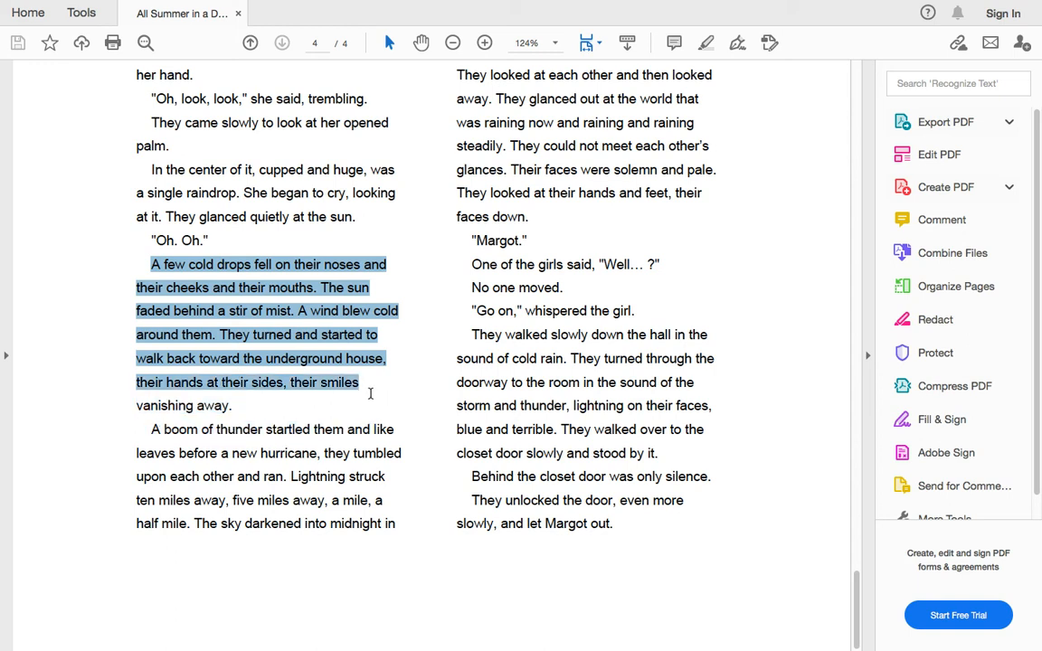
pyautogui.moveTo(358, 382); pyautogui.dragTo(333, 429)
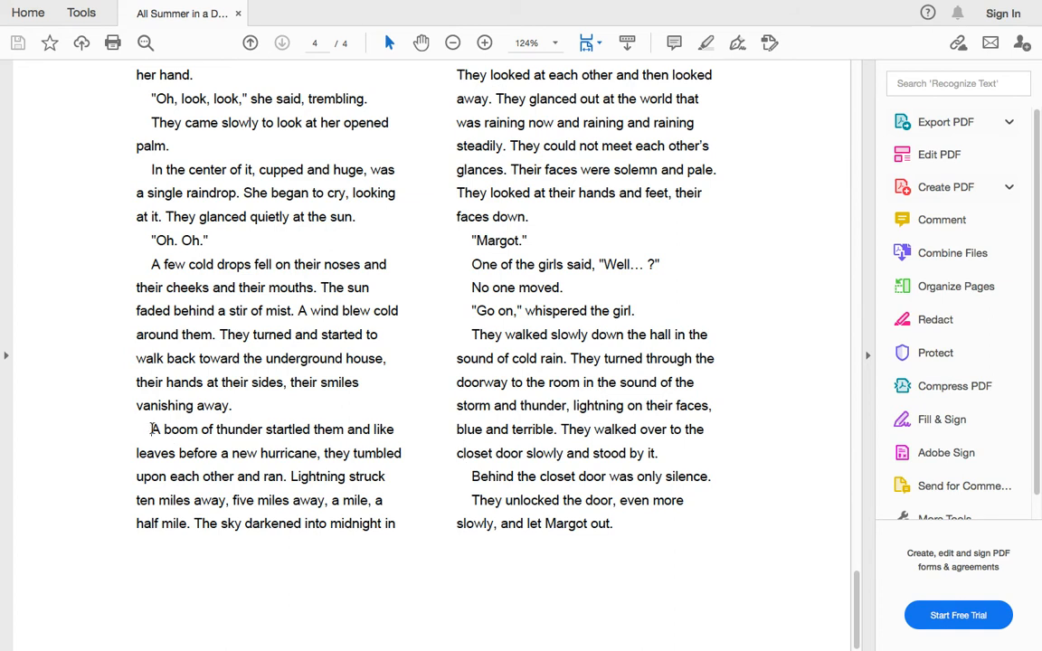
pyautogui.moveTo(152, 429); pyautogui.dragTo(394, 523)
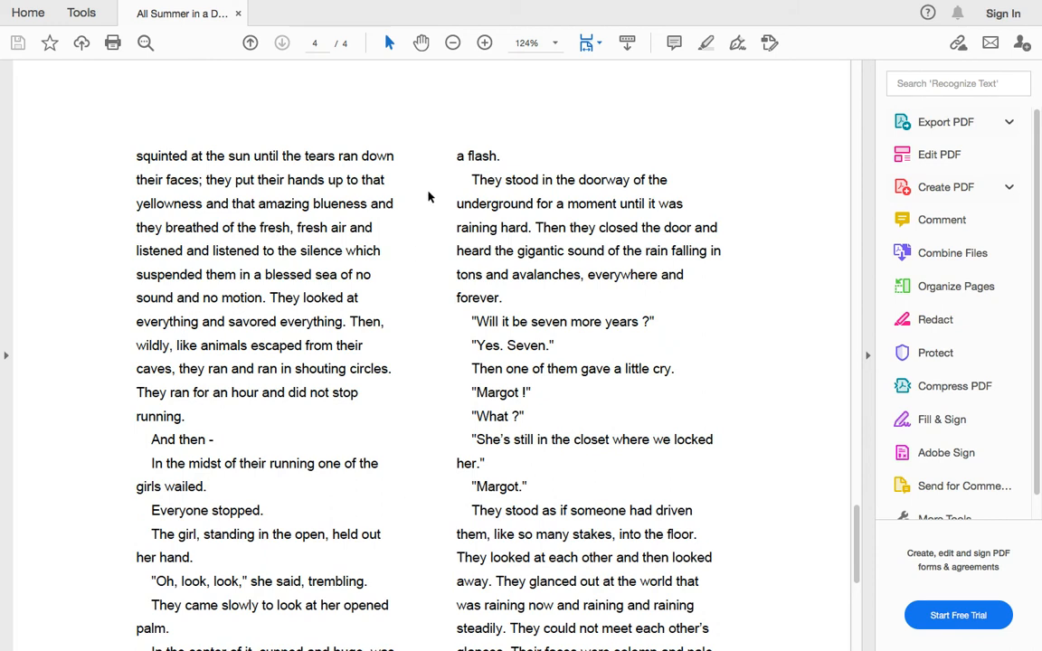
# Step: Highlight the right column from "a flash." through "She's still in the closet where we locked"
pyautogui.moveTo(456, 156); pyautogui.dragTo(503, 344)
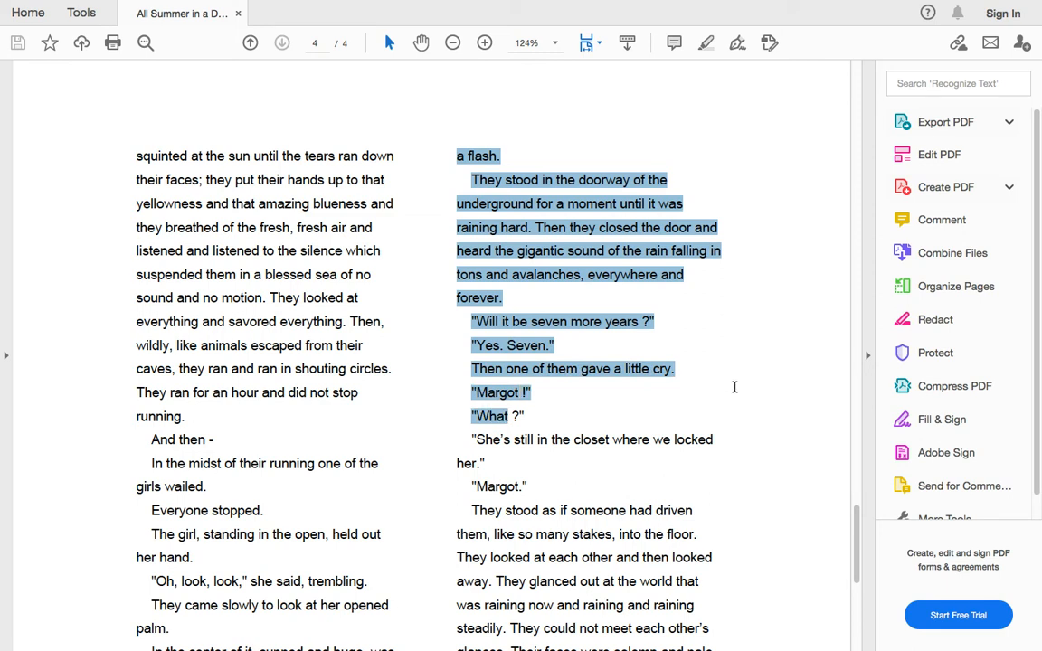
pyautogui.moveTo(523, 416); pyautogui.dragTo(713, 440)
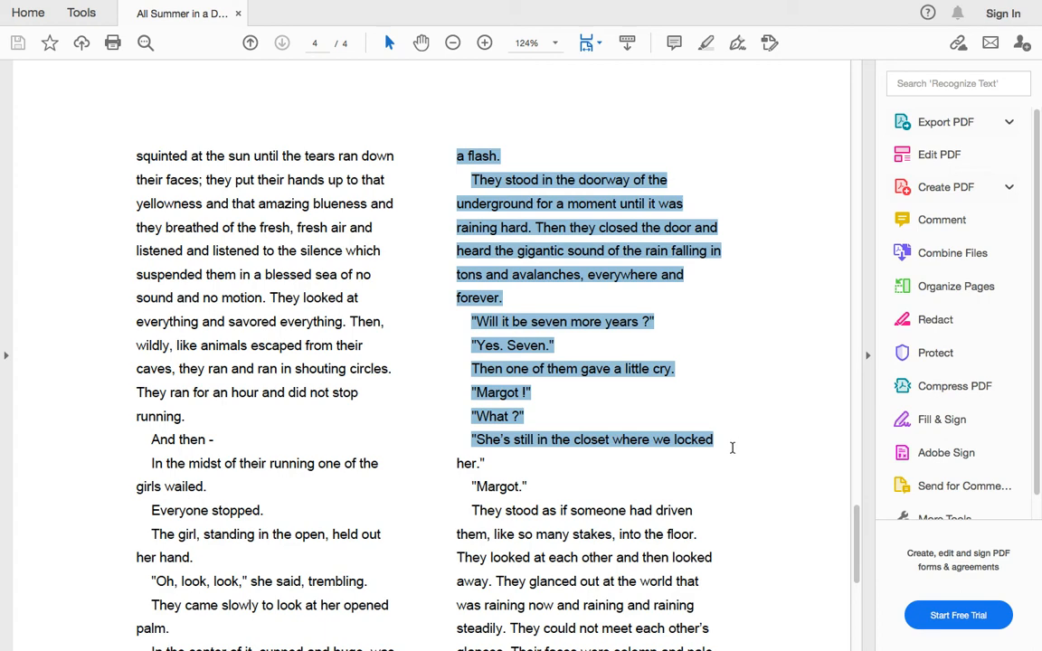
# Step: Highlight from "One of the girls said" through "Behind the closet door was only silence."
pyautogui.scroll(-3)
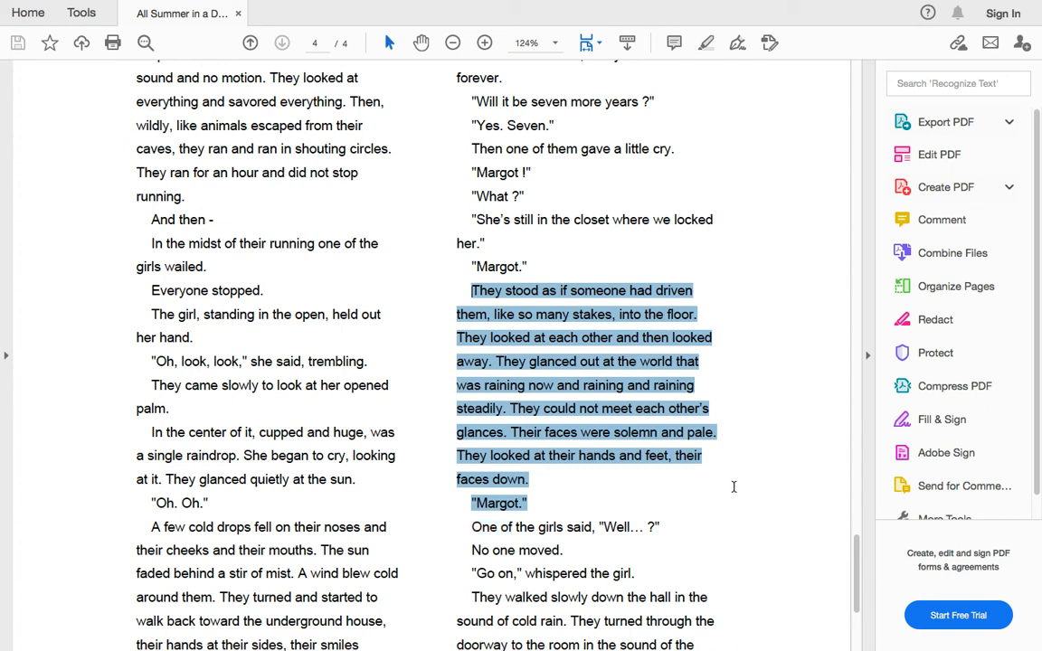
pyautogui.scroll(-3)
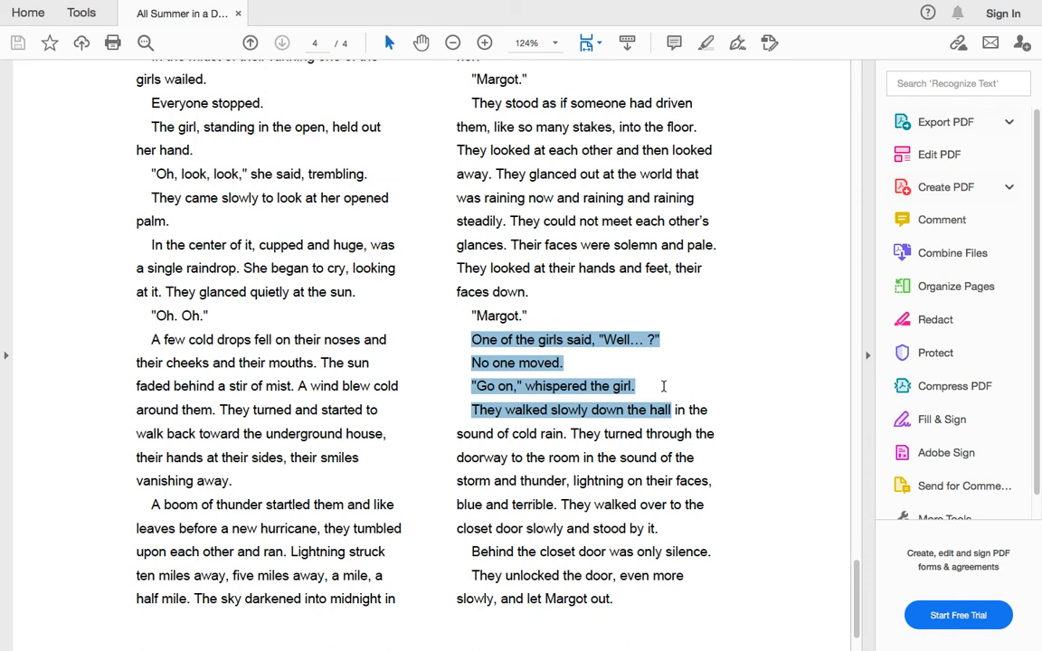
pyautogui.moveTo(662, 385); pyautogui.dragTo(704, 505)
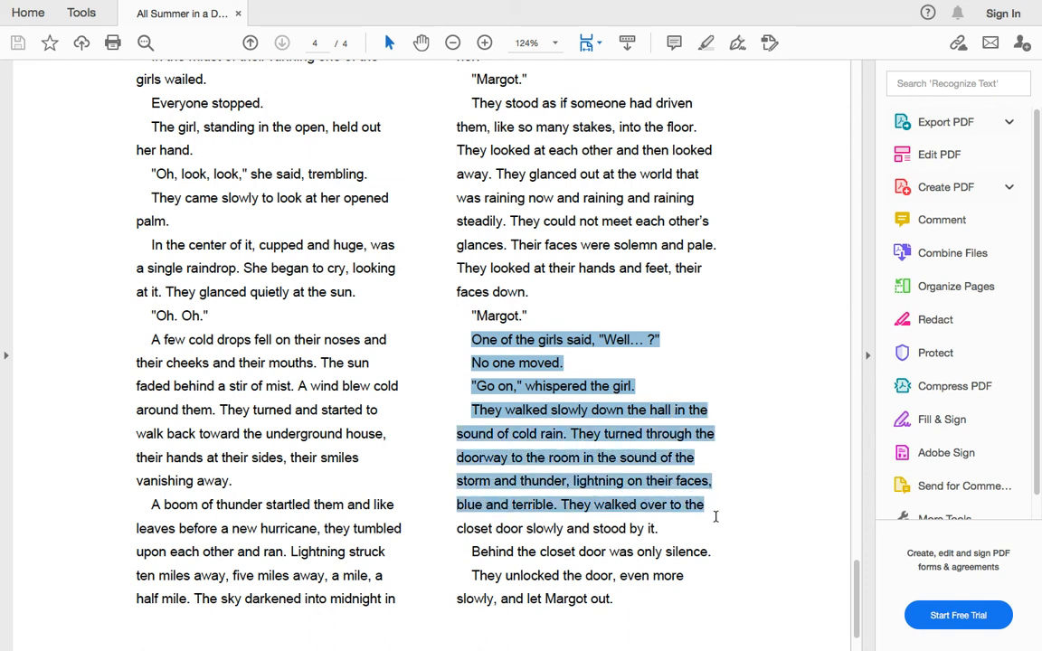
pyautogui.moveTo(704, 503); pyautogui.dragTo(713, 552)
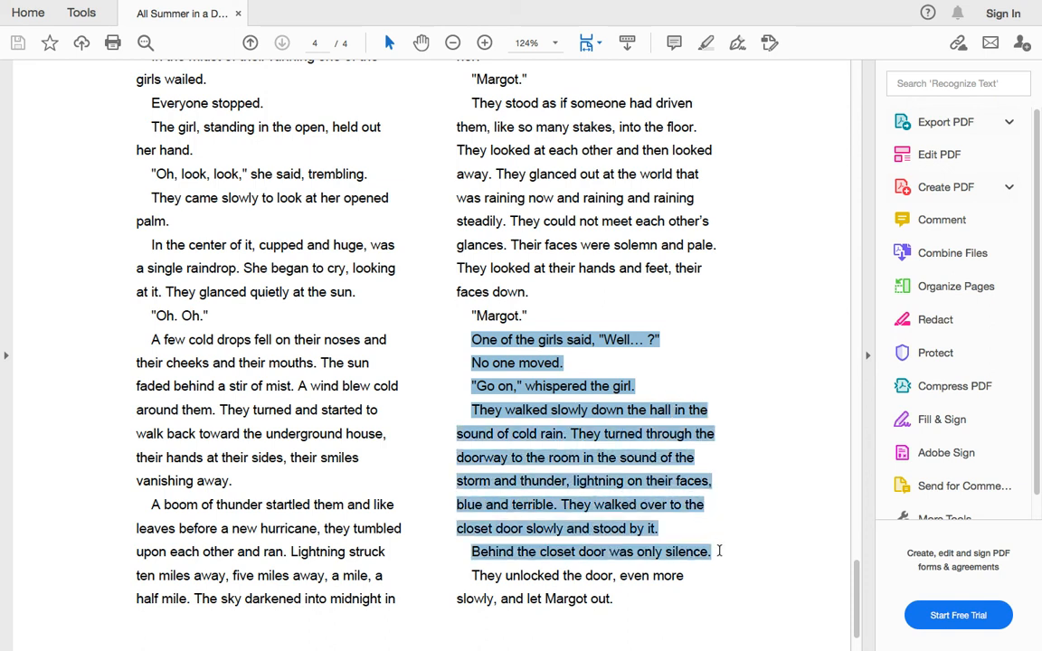